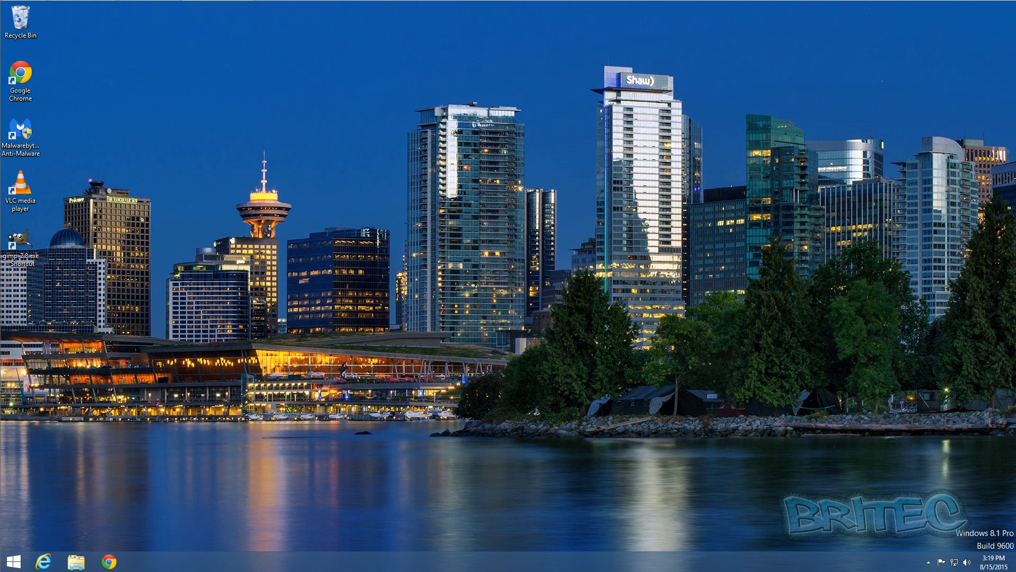
pyautogui.moveTo(623, 298)
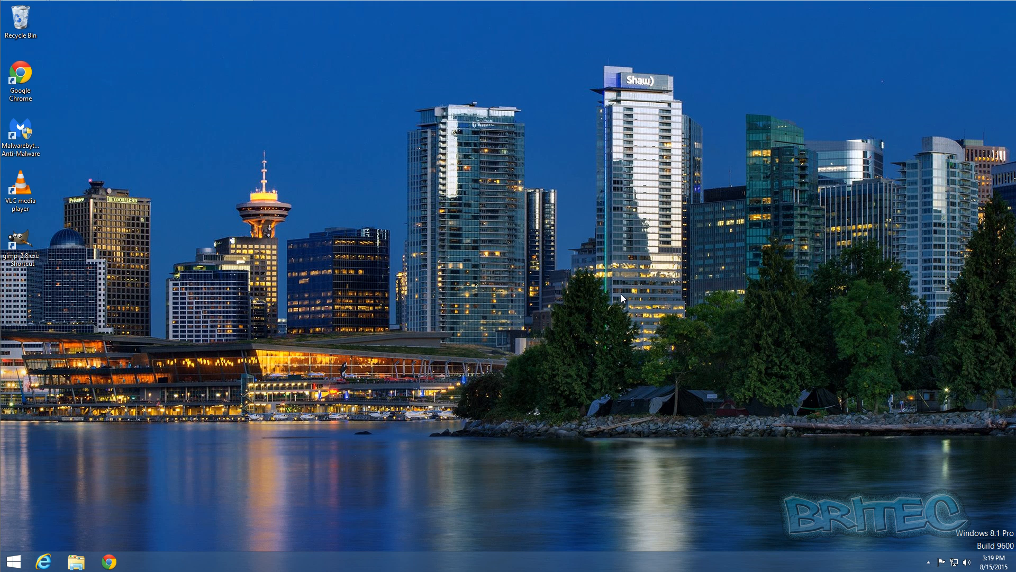
pyautogui.moveTo(589, 313)
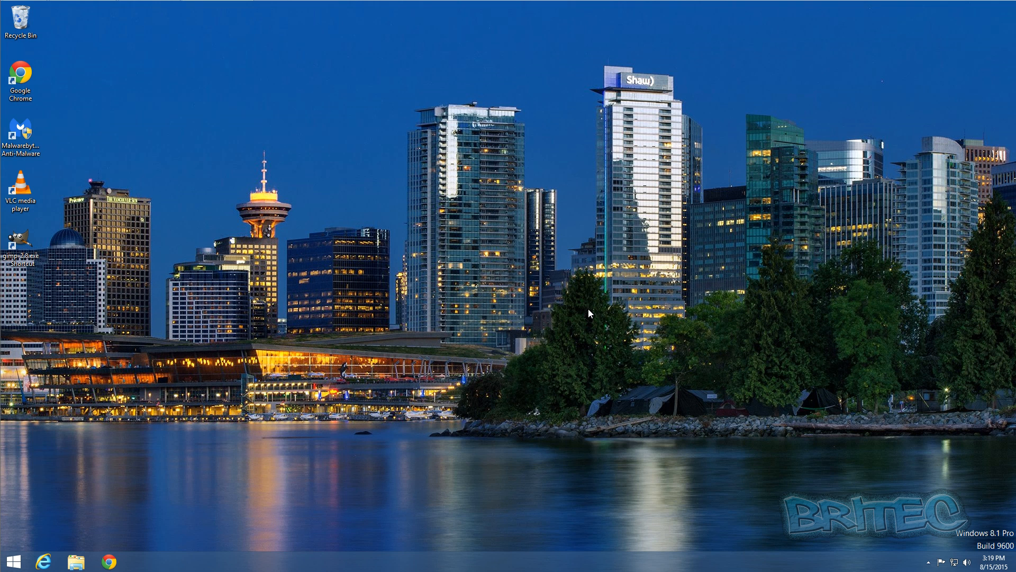
pyautogui.moveTo(580, 309)
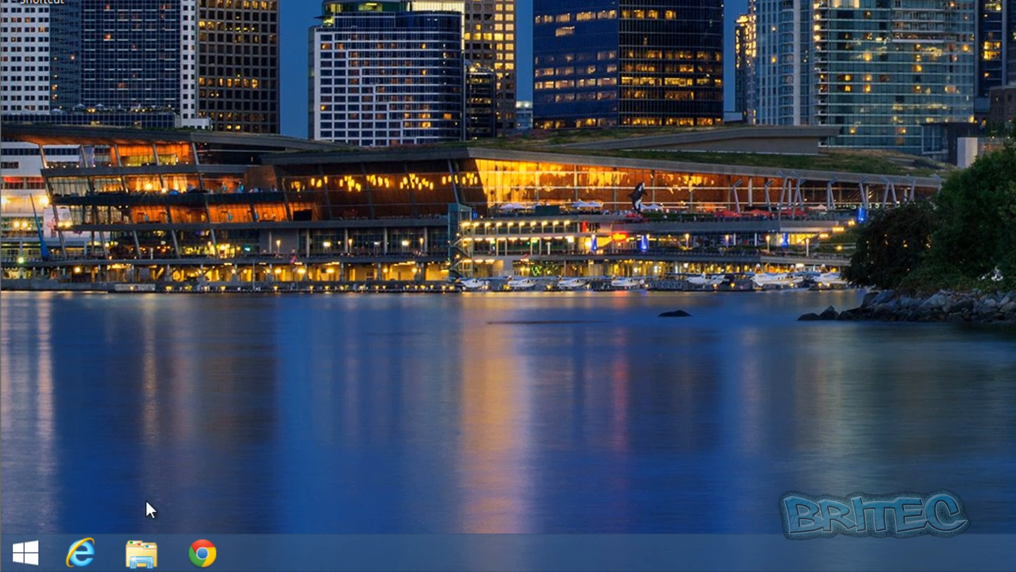
pyautogui.moveTo(27, 555)
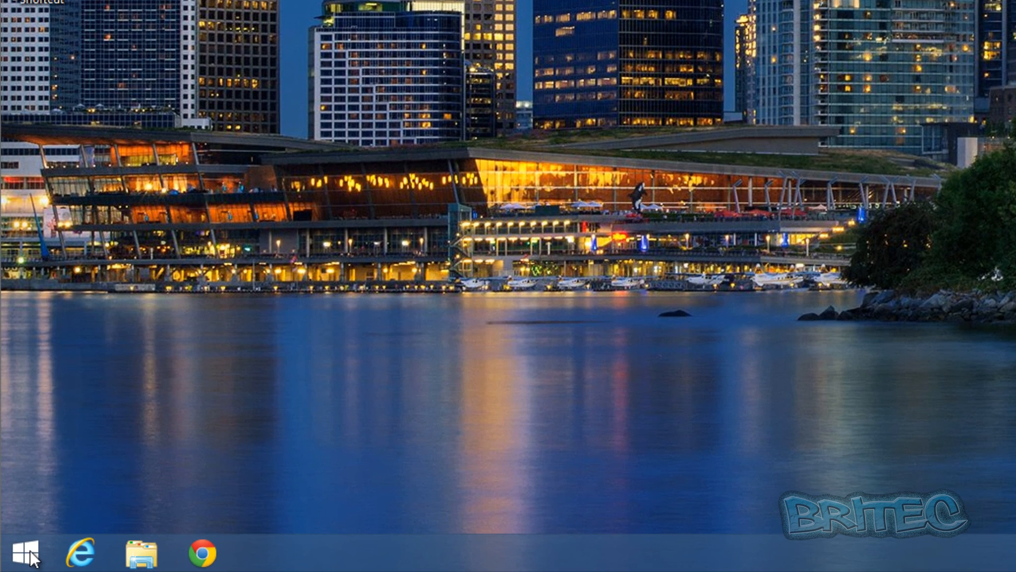
# Launch gpedit.msc from the Run prompt to start the policy editor.
pyautogui.rightClick(19, 552)
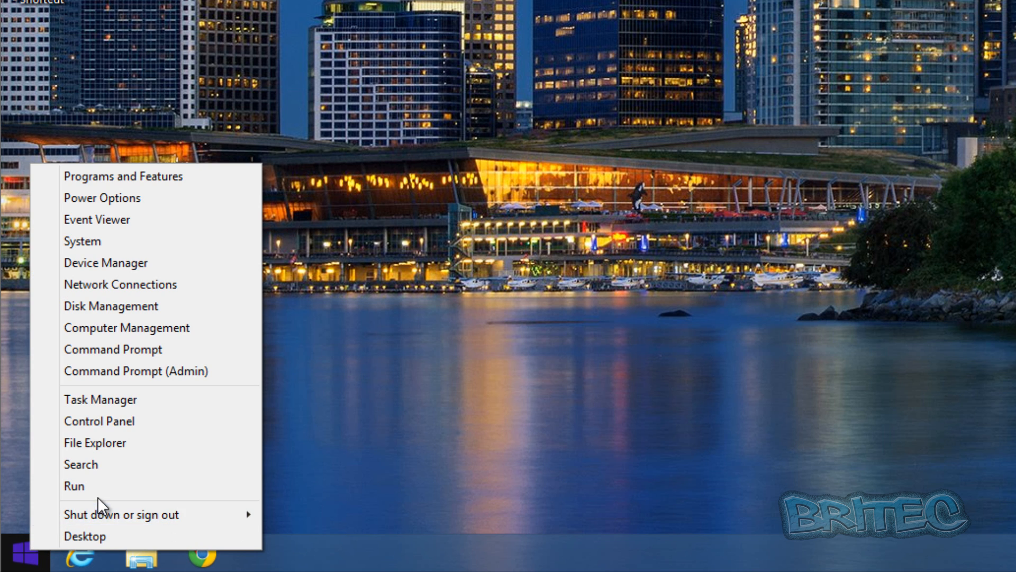
pyautogui.moveTo(74, 486)
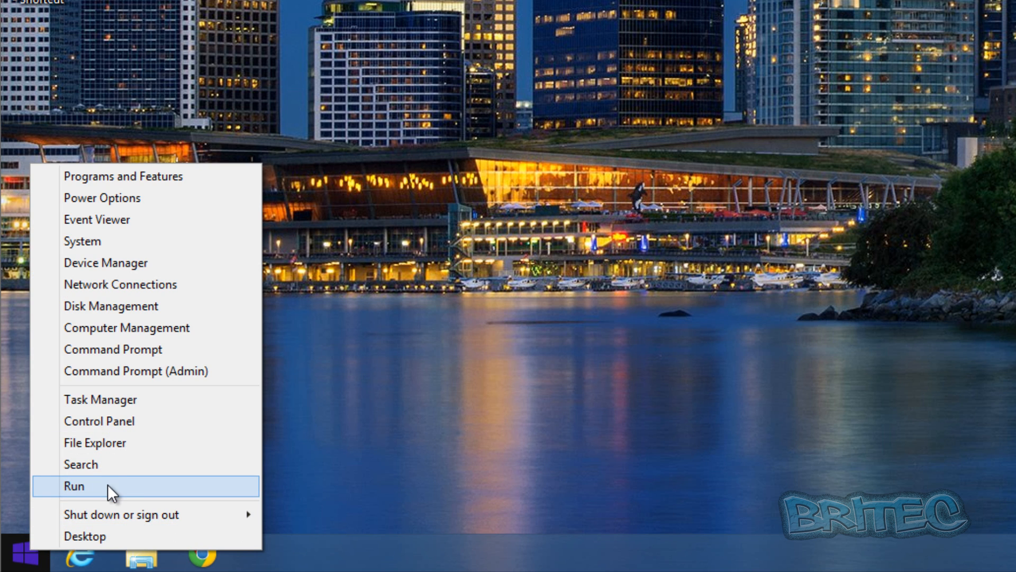
pyautogui.click(73, 486)
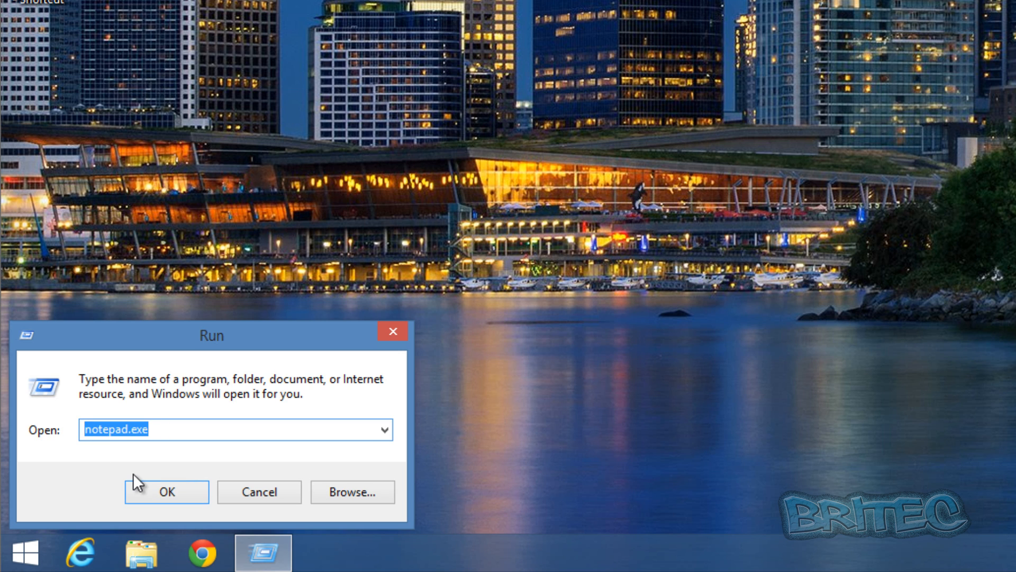
pyautogui.write('gpedit.')
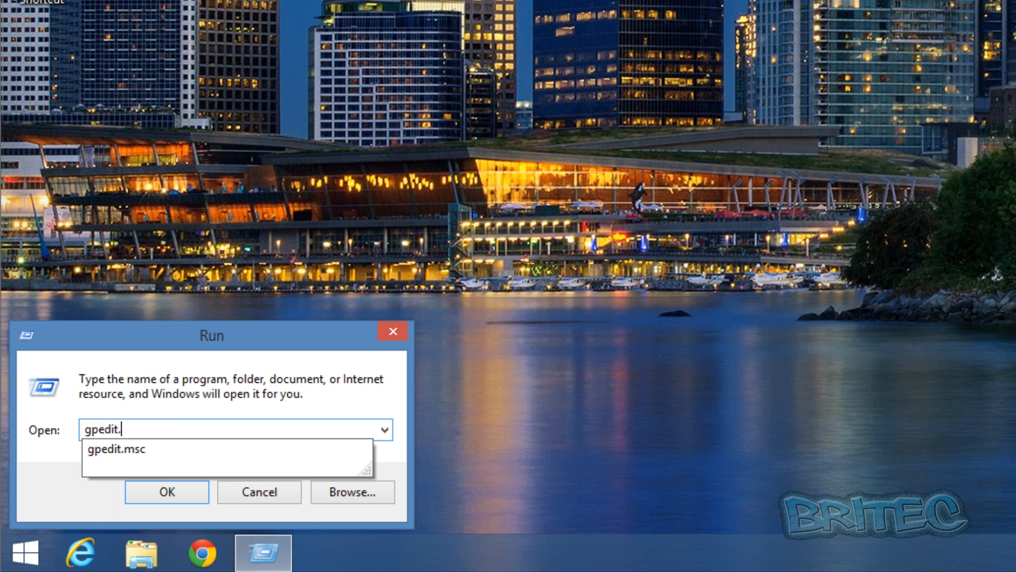
pyautogui.click(119, 449)
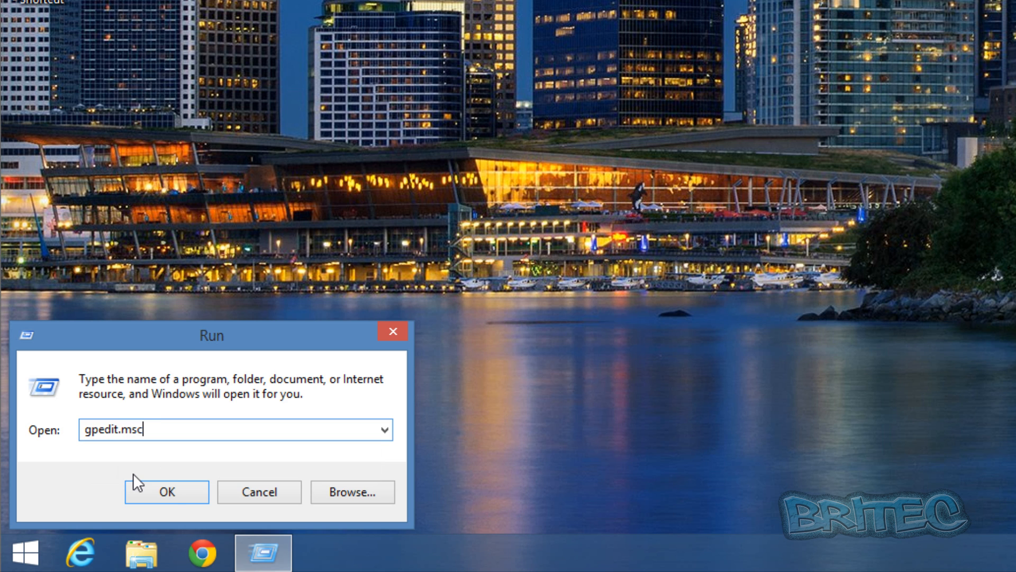
pyautogui.click(166, 491)
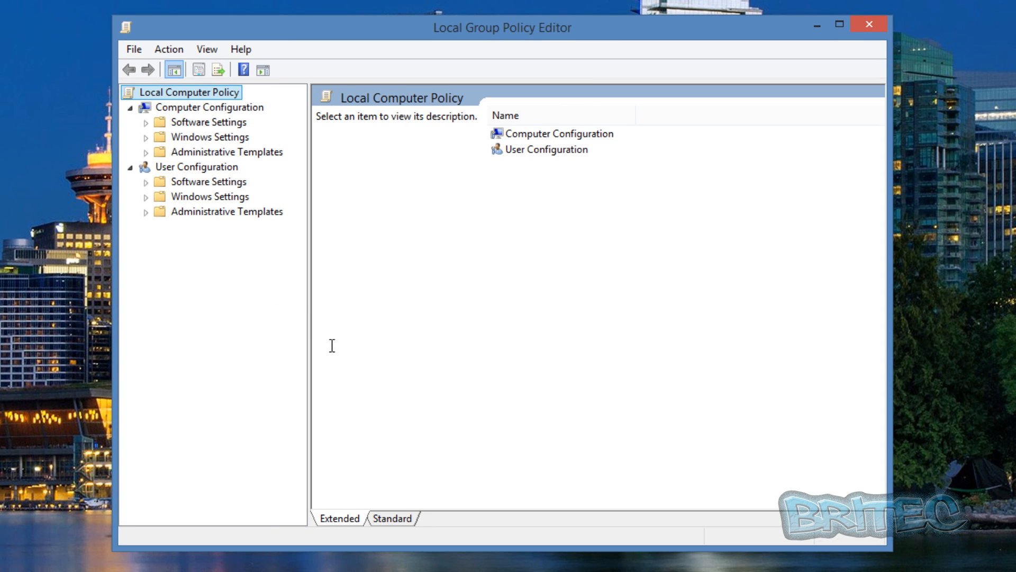
pyautogui.moveTo(235, 236)
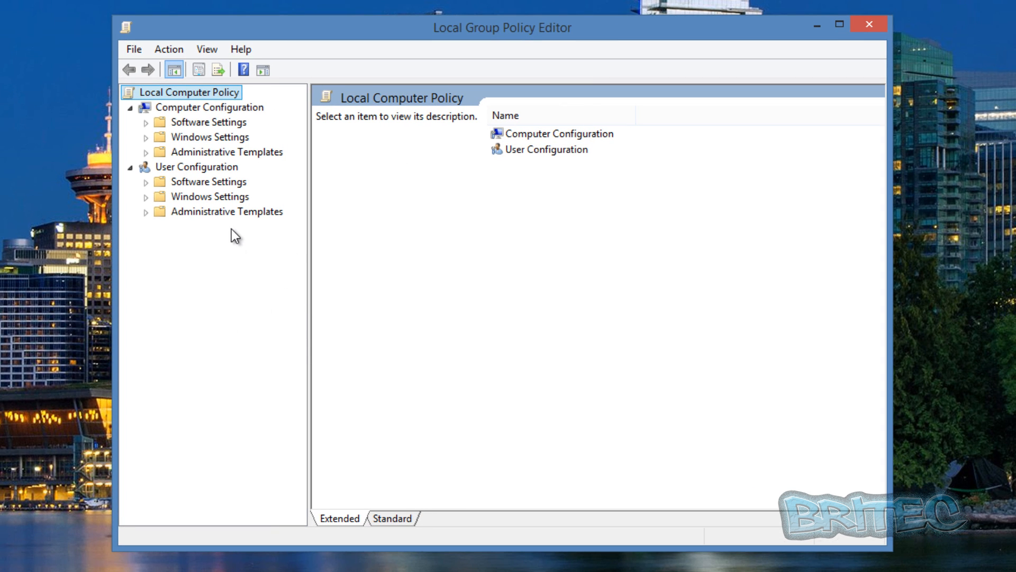
pyautogui.moveTo(209, 186)
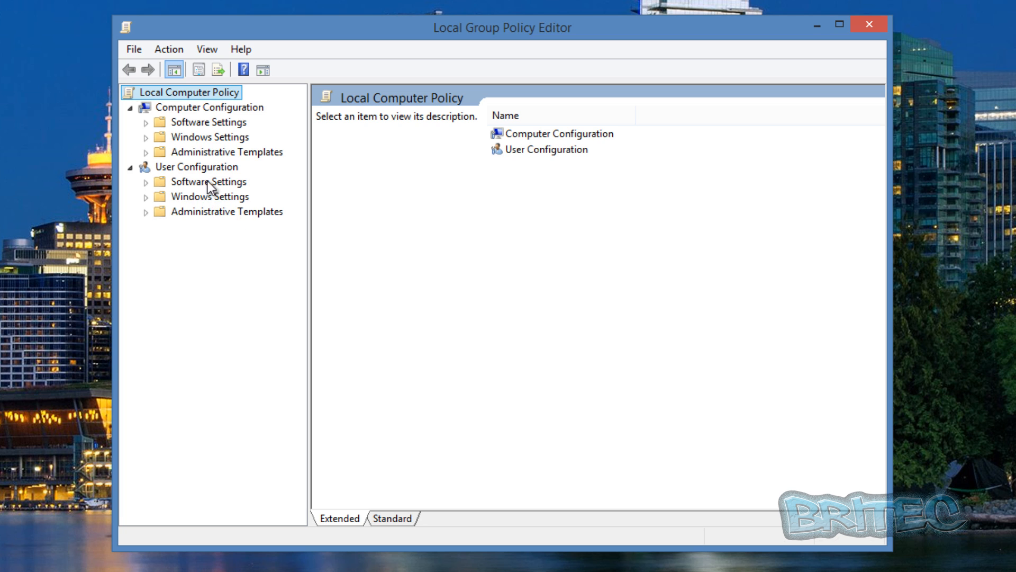
# Expand User Configuration > Administrative Templates and show the System settings list.
pyautogui.click(198, 166)
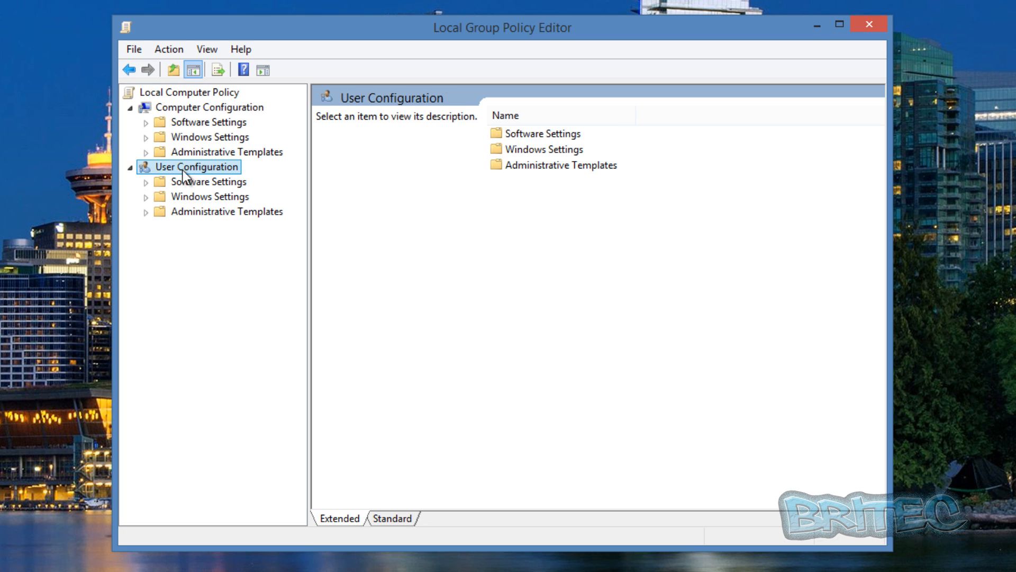
pyautogui.moveTo(219, 180)
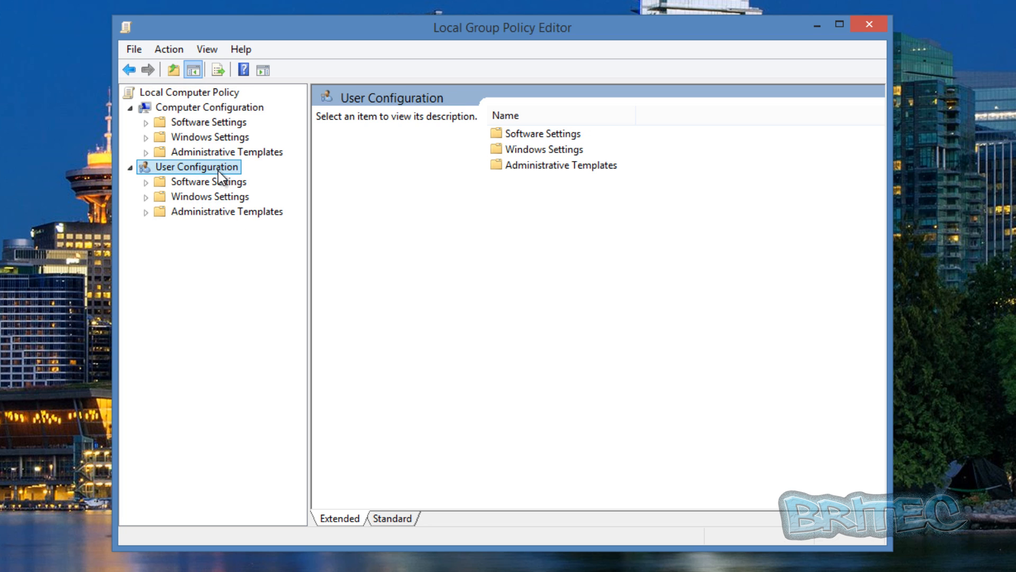
pyautogui.click(226, 211)
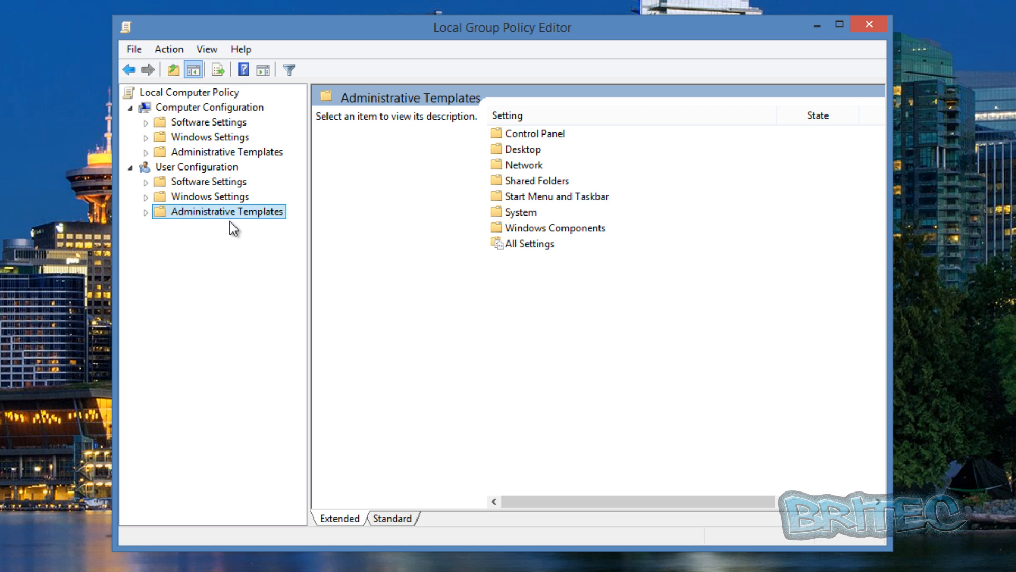
pyautogui.click(145, 212)
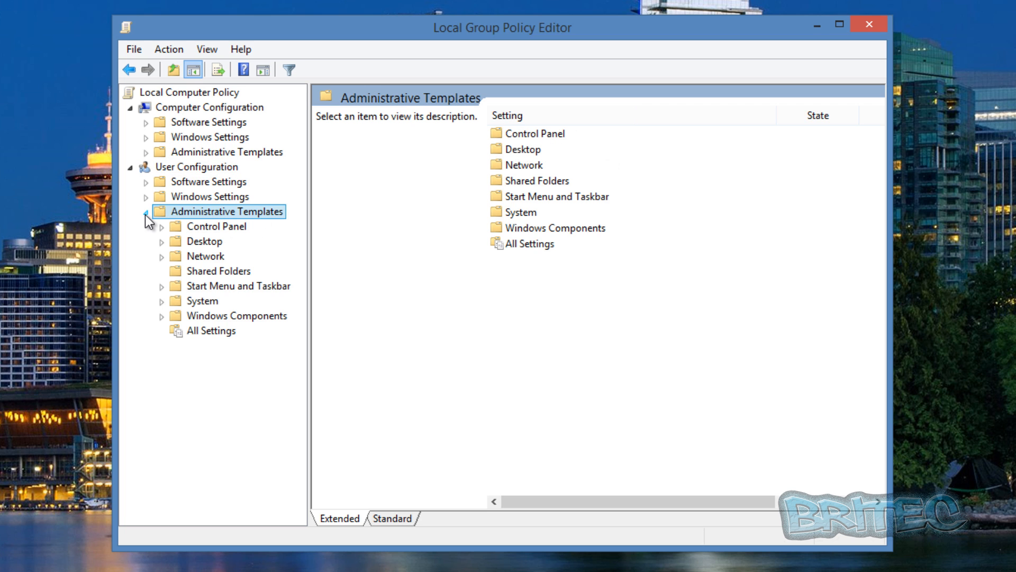
pyautogui.click(203, 299)
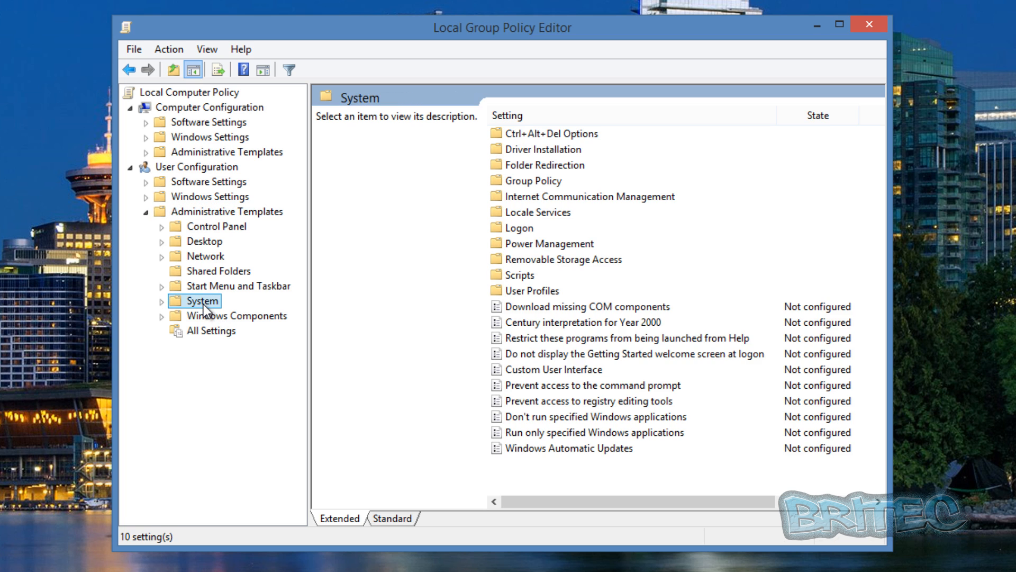
pyautogui.moveTo(214, 311)
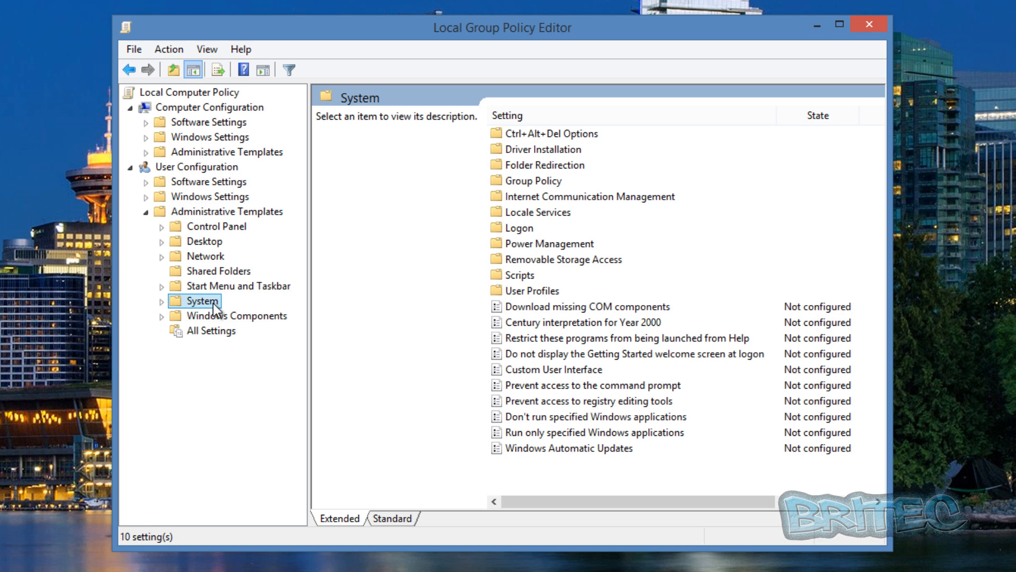
pyautogui.moveTo(602, 400)
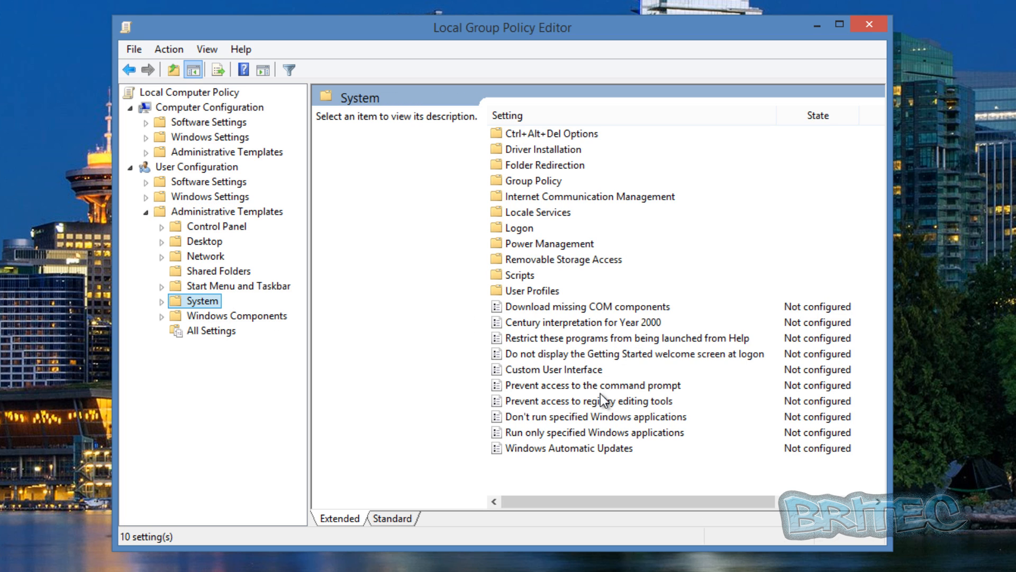
pyautogui.moveTo(534, 395)
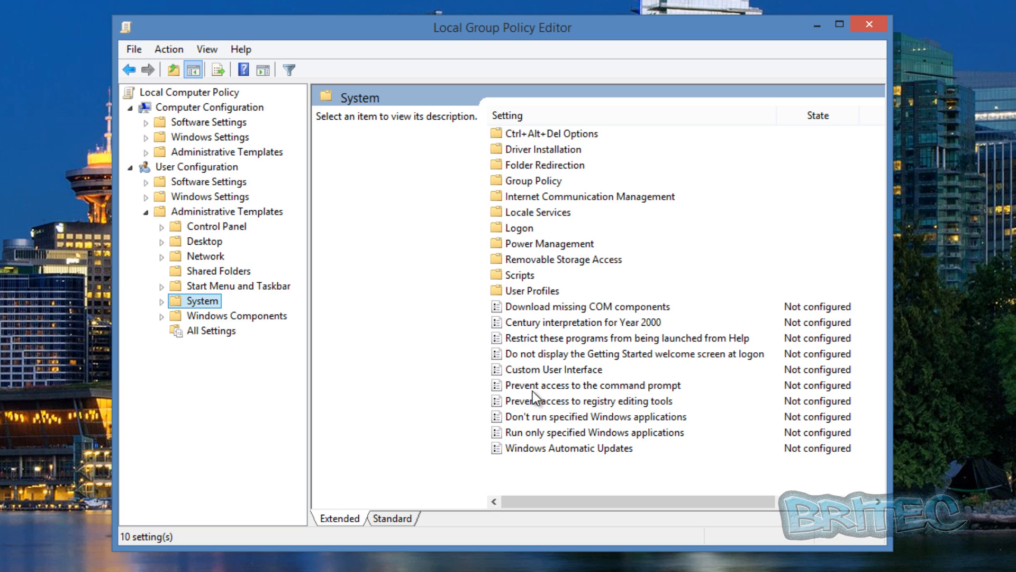
pyautogui.moveTo(602, 442)
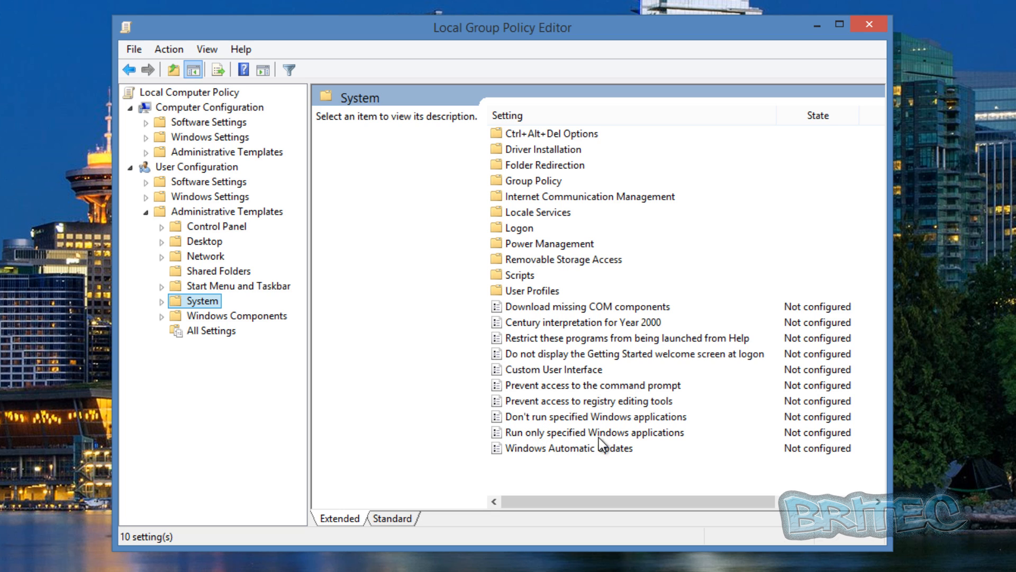
pyautogui.moveTo(654, 441)
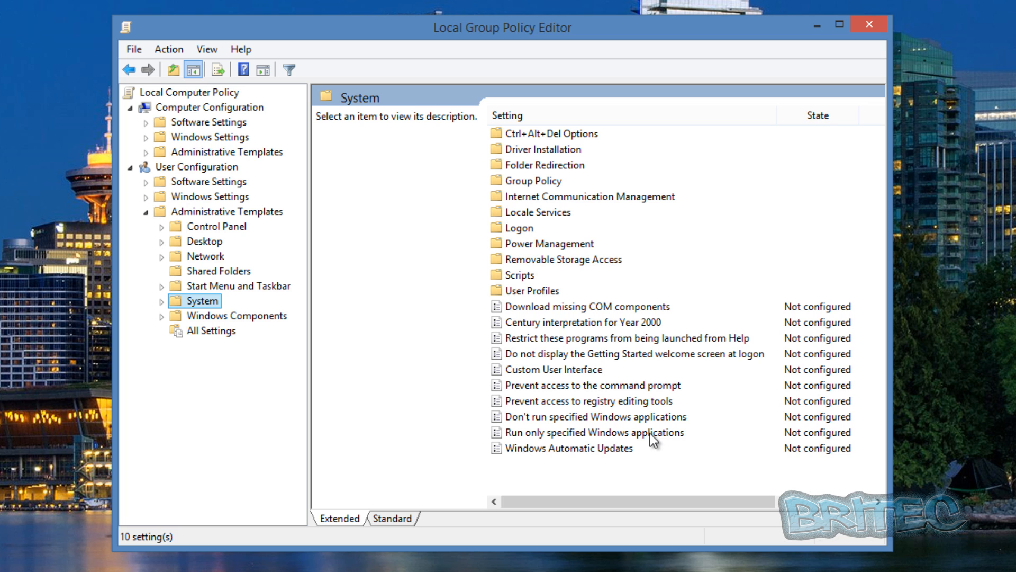
# Bring up 'Run only specified Windows applications' and set it to Enabled.
pyautogui.doubleClick(592, 432)
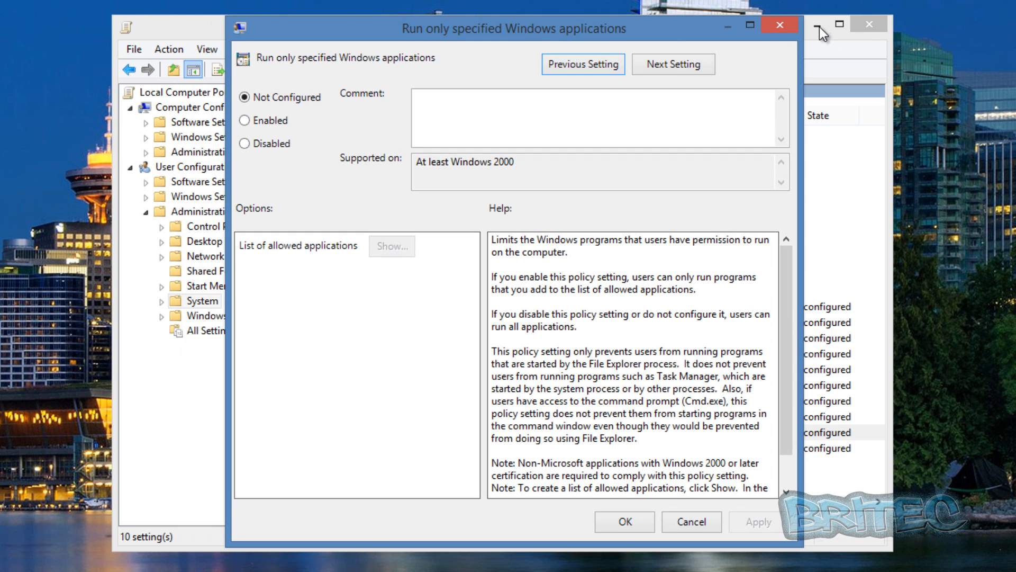
pyautogui.moveTo(540, 27); pyautogui.dragTo(432, 22)
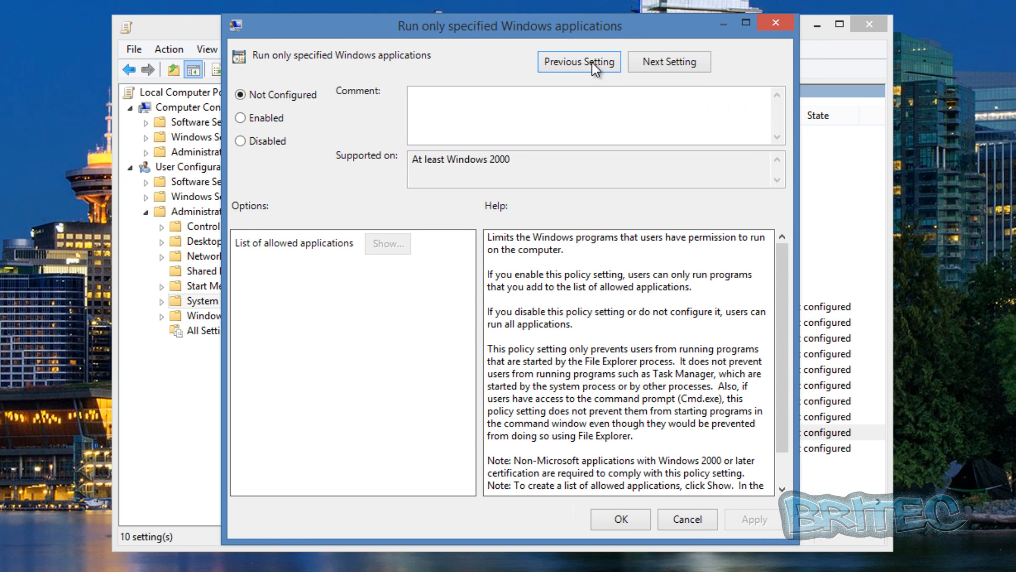
pyautogui.moveTo(491, 153)
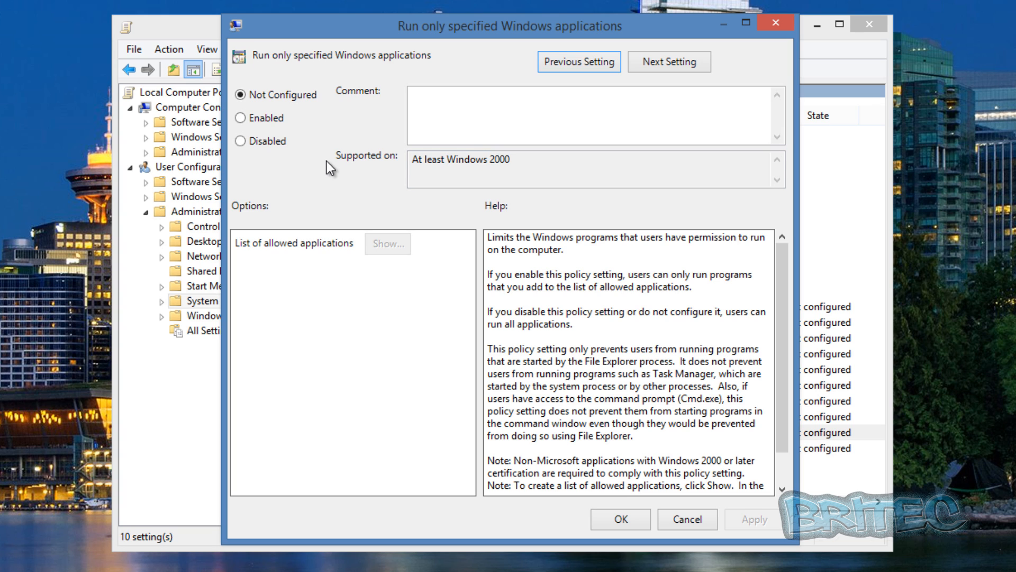
pyautogui.moveTo(318, 134)
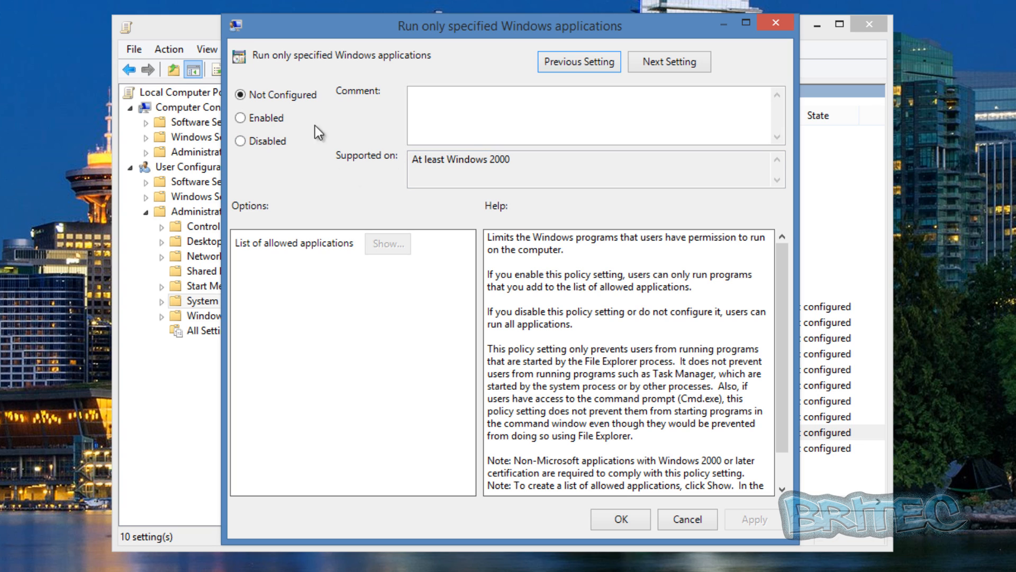
pyautogui.click(242, 117)
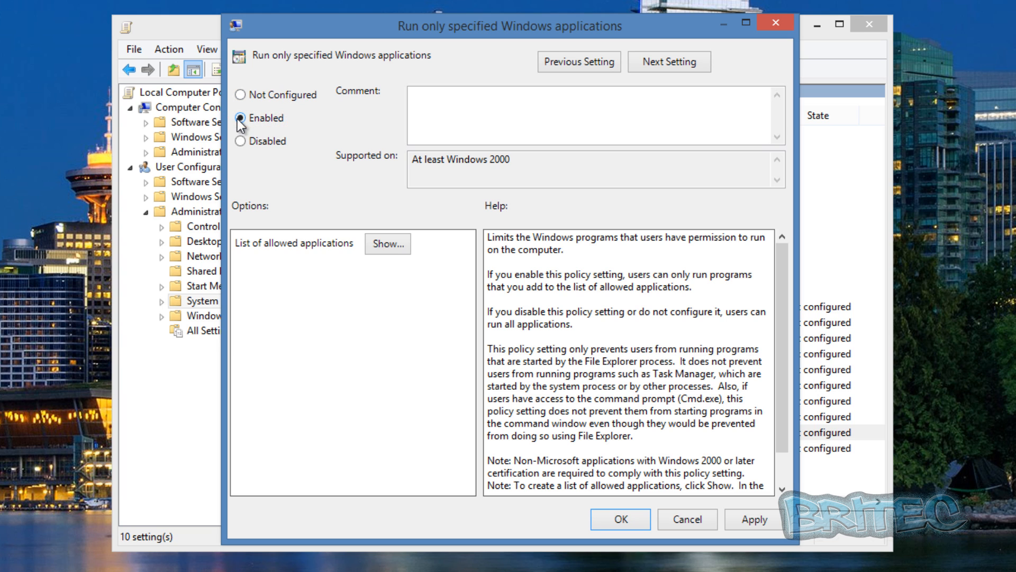
# Enter notepad.exe as the first allowed application and confirm the list.
pyautogui.click(388, 244)
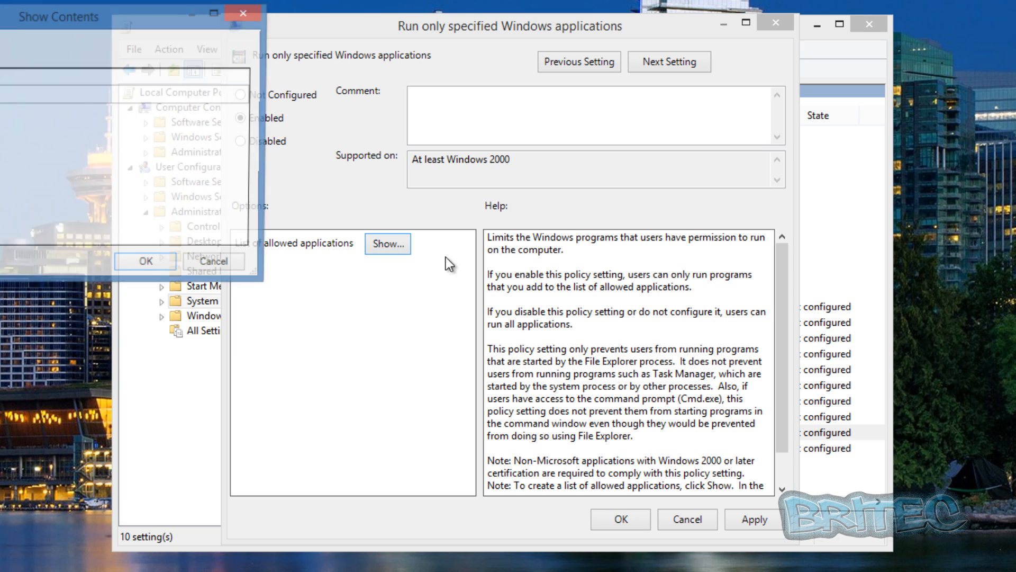
pyautogui.click(387, 244)
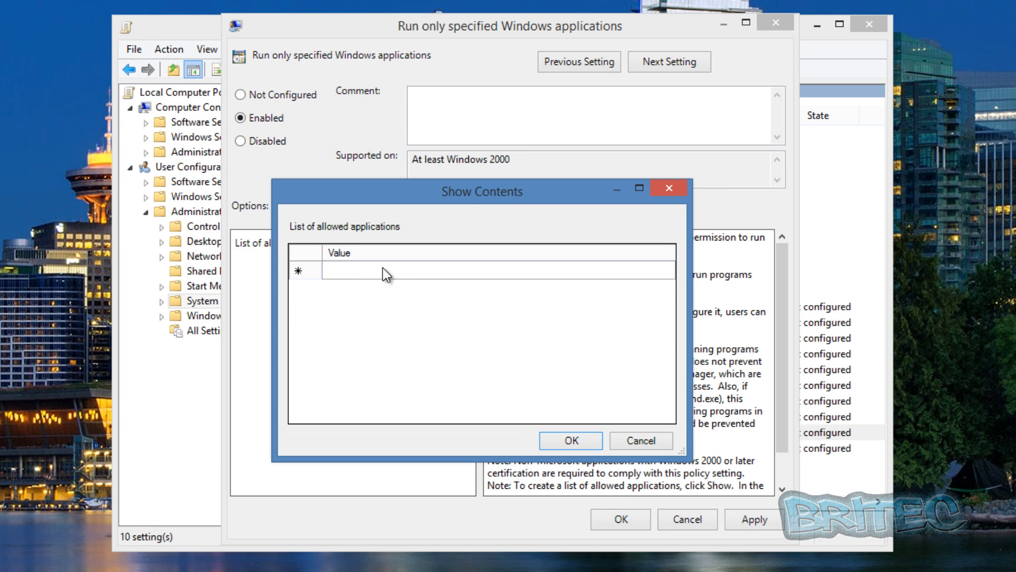
pyautogui.moveTo(328, 272)
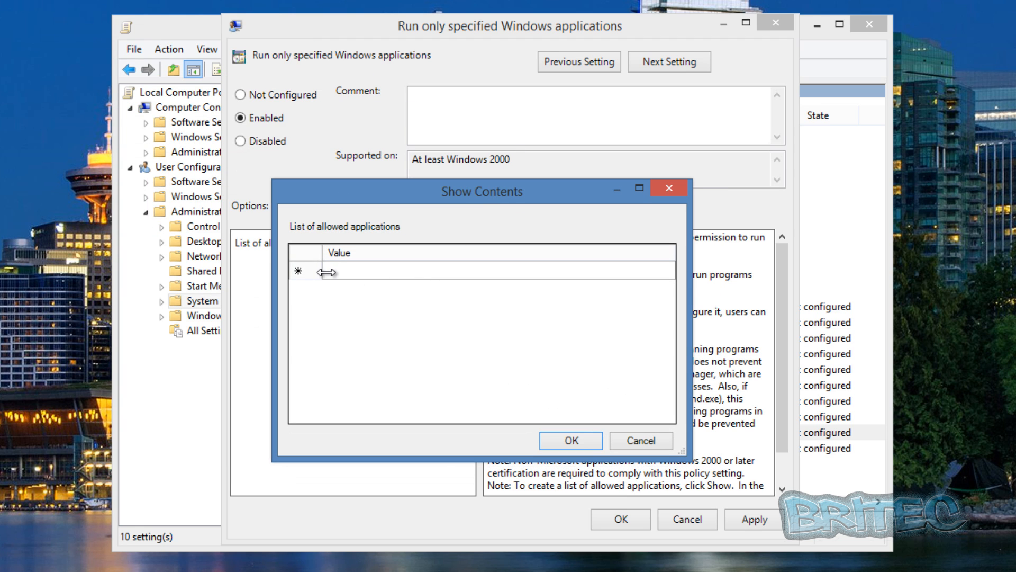
pyautogui.moveTo(413, 278)
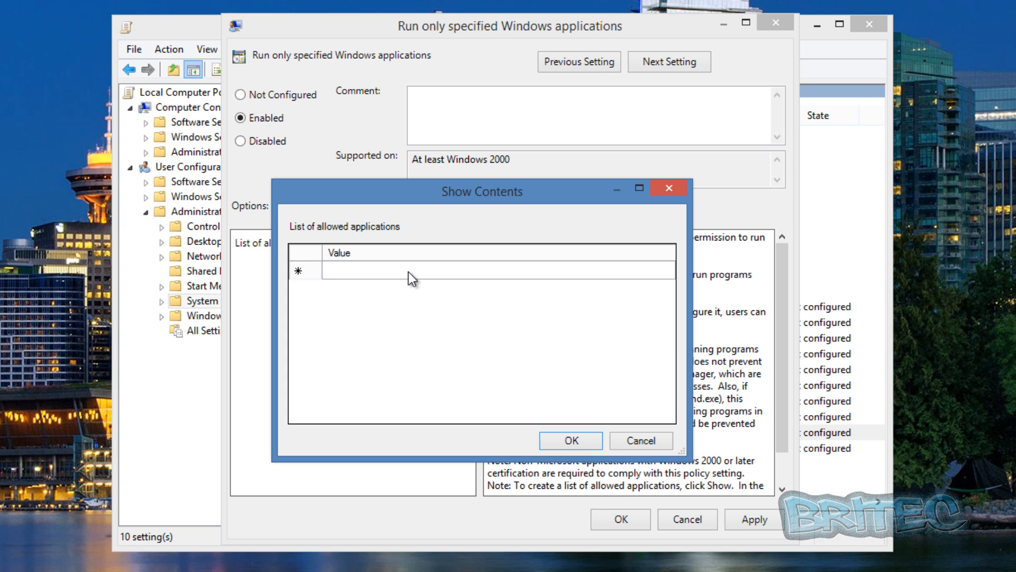
pyautogui.moveTo(402, 278)
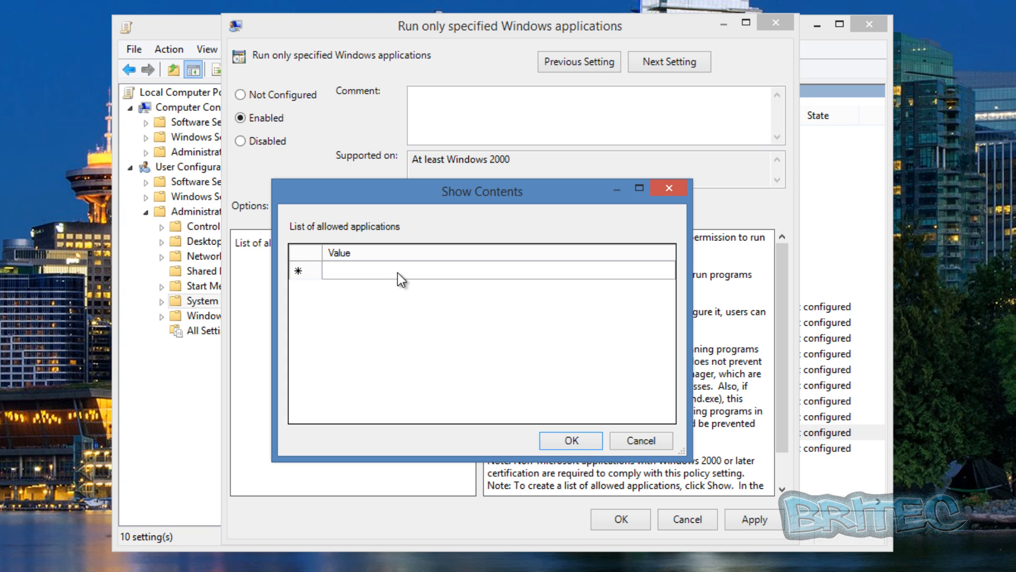
pyautogui.moveTo(354, 276)
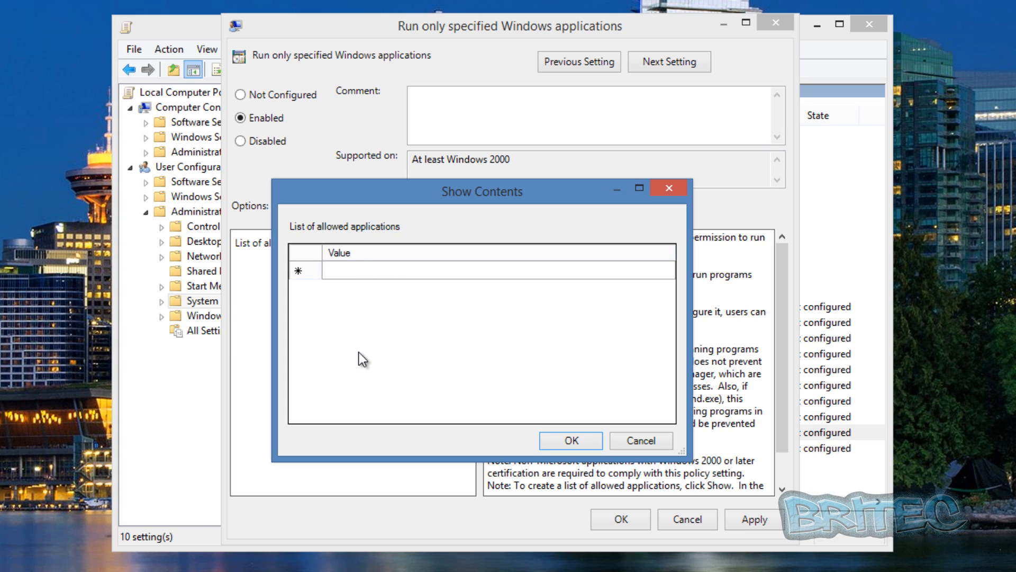
pyautogui.moveTo(370, 354)
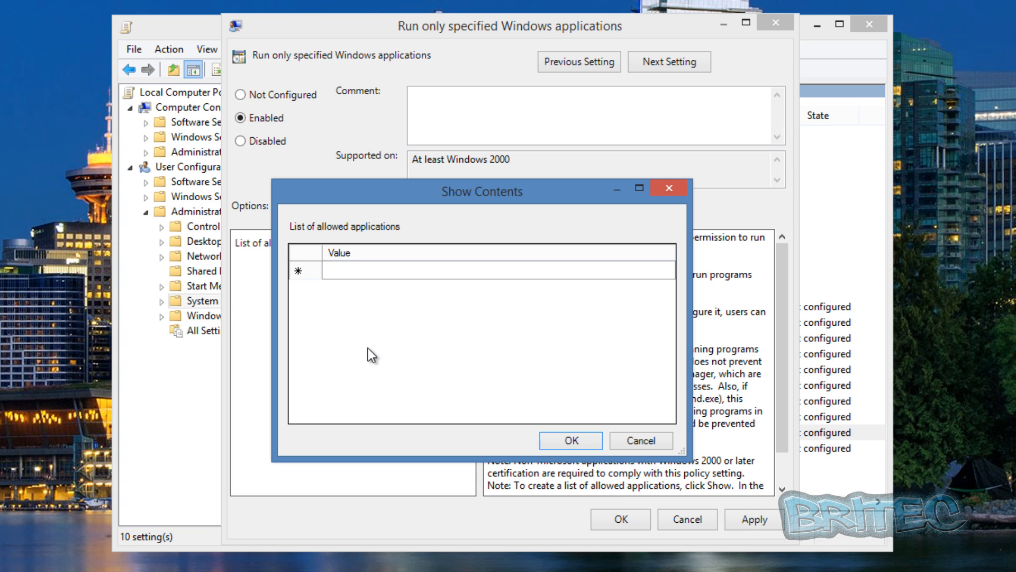
pyautogui.moveTo(349, 313)
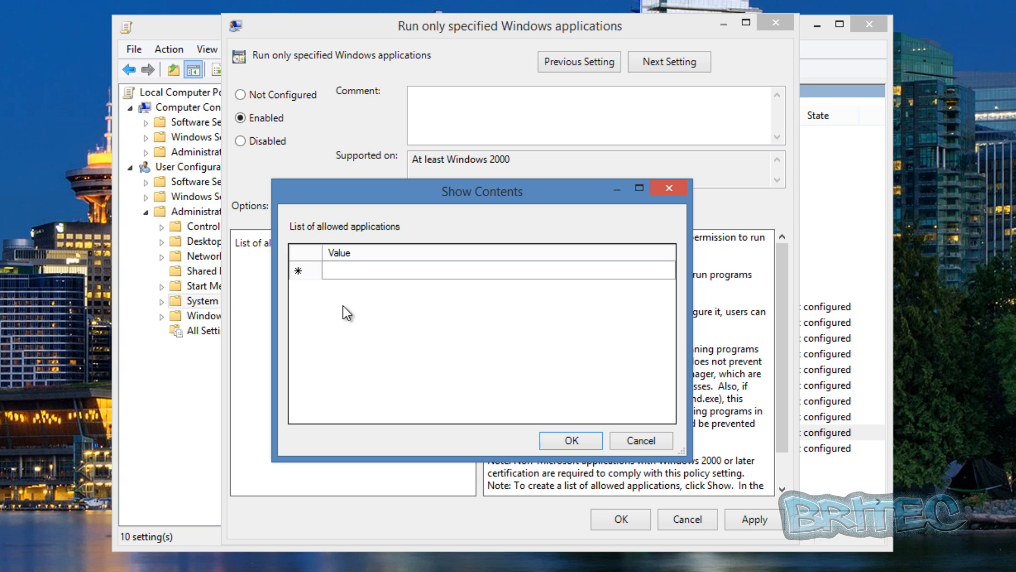
pyautogui.moveTo(337, 279)
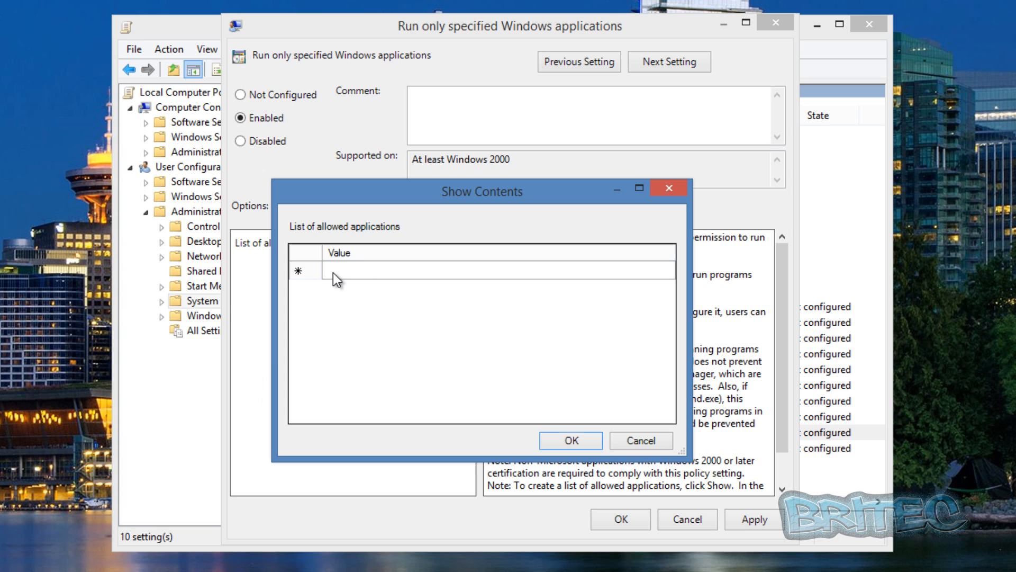
pyautogui.click(357, 270)
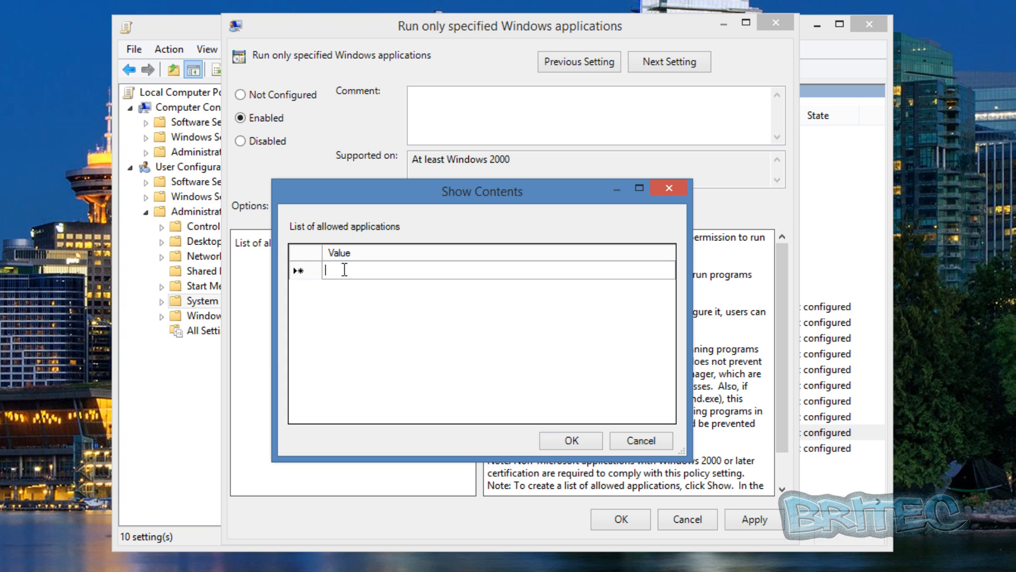
pyautogui.write('notepad')
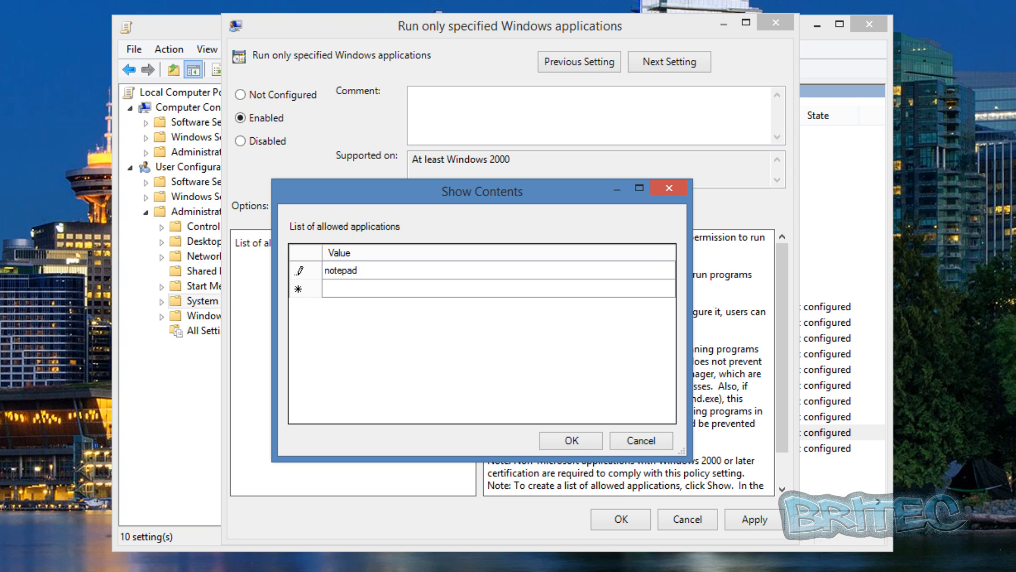
pyautogui.write('.')
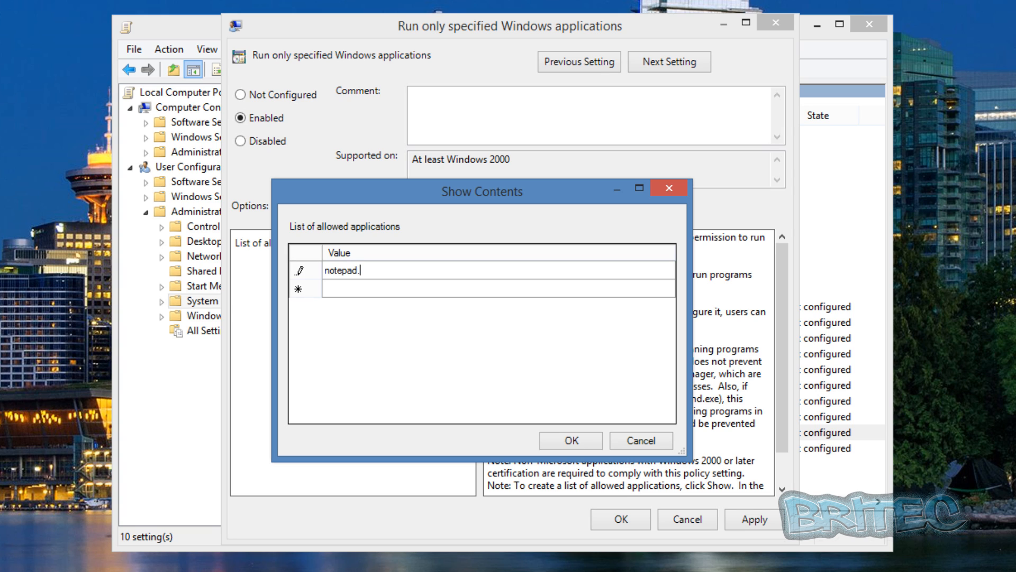
pyautogui.write('exe')
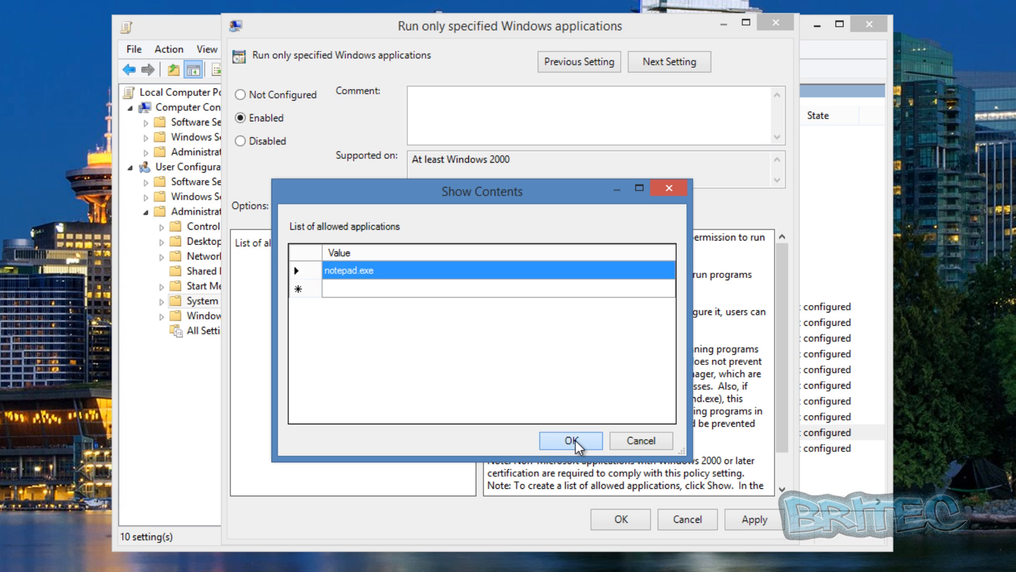
pyautogui.click(570, 440)
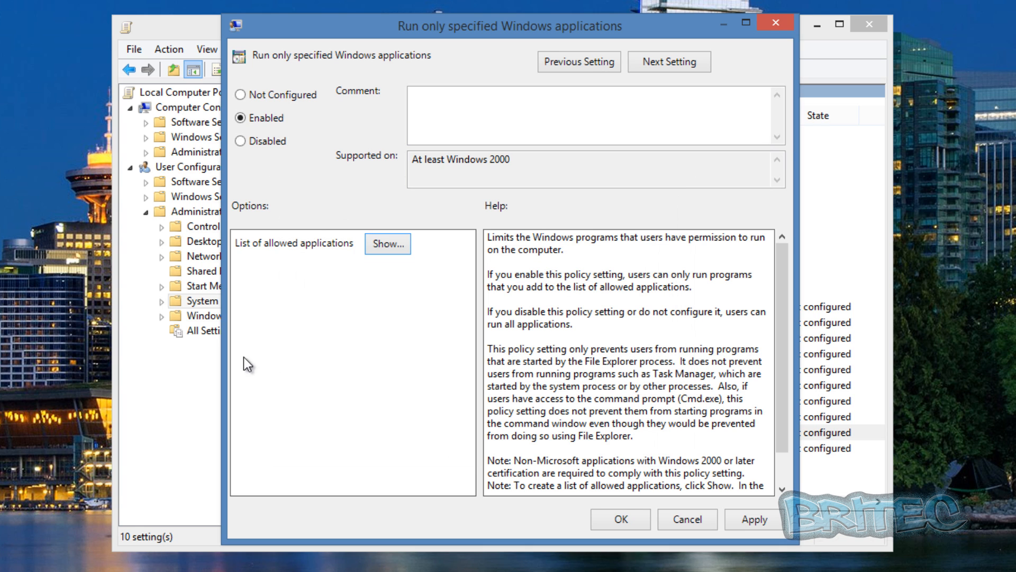
pyautogui.moveTo(770, 556)
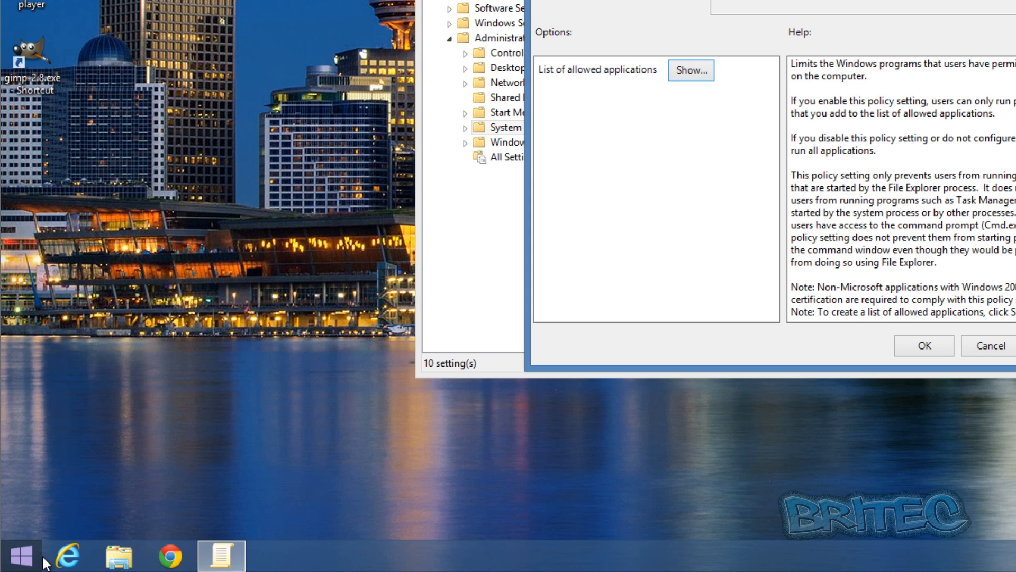
# Browse File Explorer into Local Disk (C:) > Program Files.
pyautogui.rightClick(21, 555)
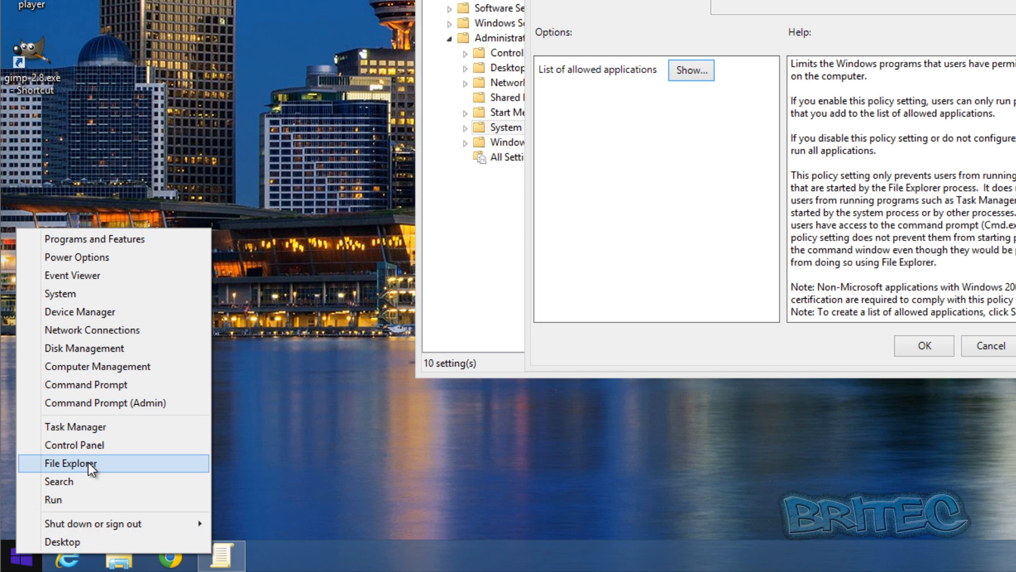
pyautogui.click(71, 463)
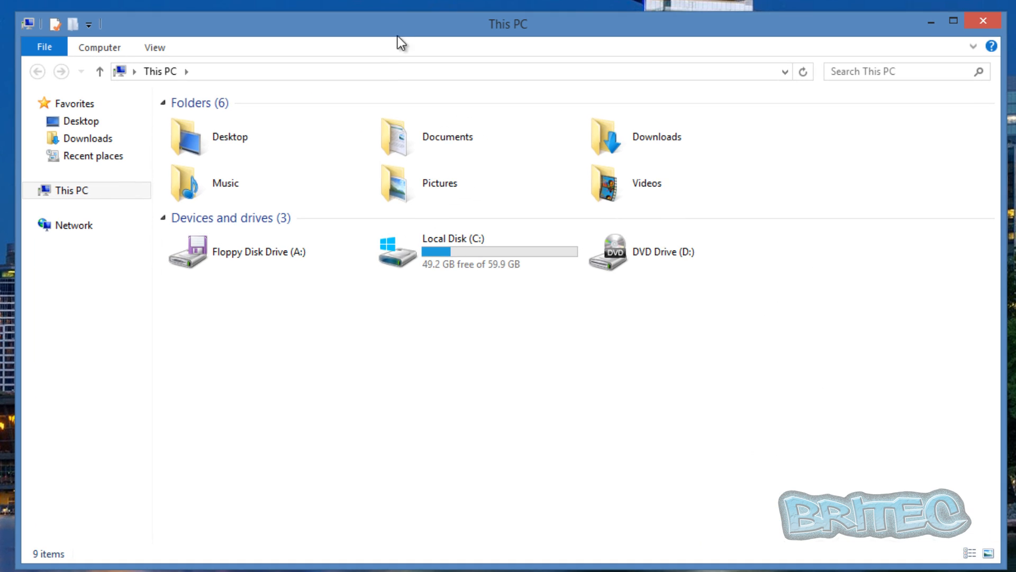
pyautogui.click(455, 252)
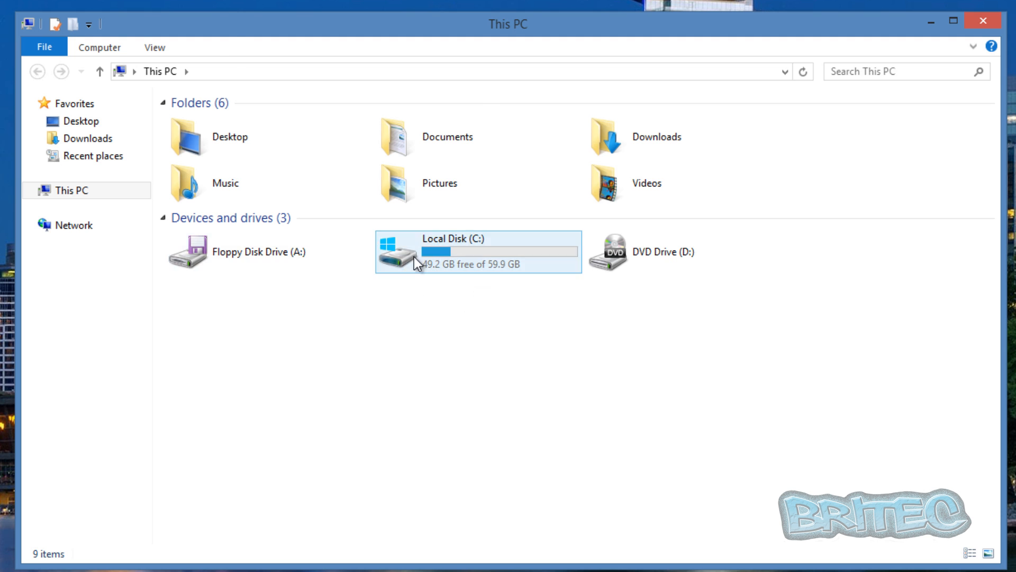
pyautogui.doubleClick(454, 252)
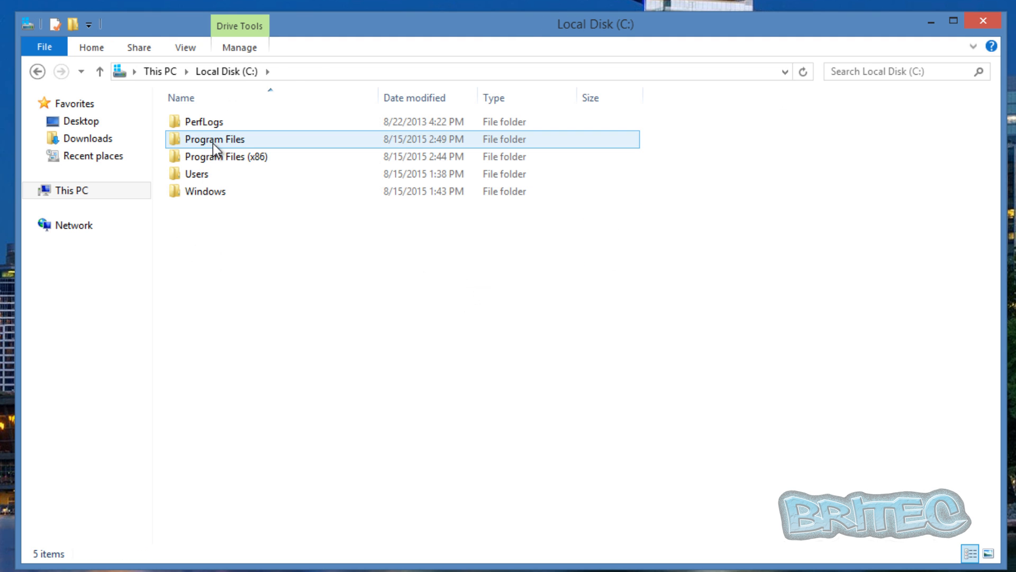
pyautogui.doubleClick(214, 138)
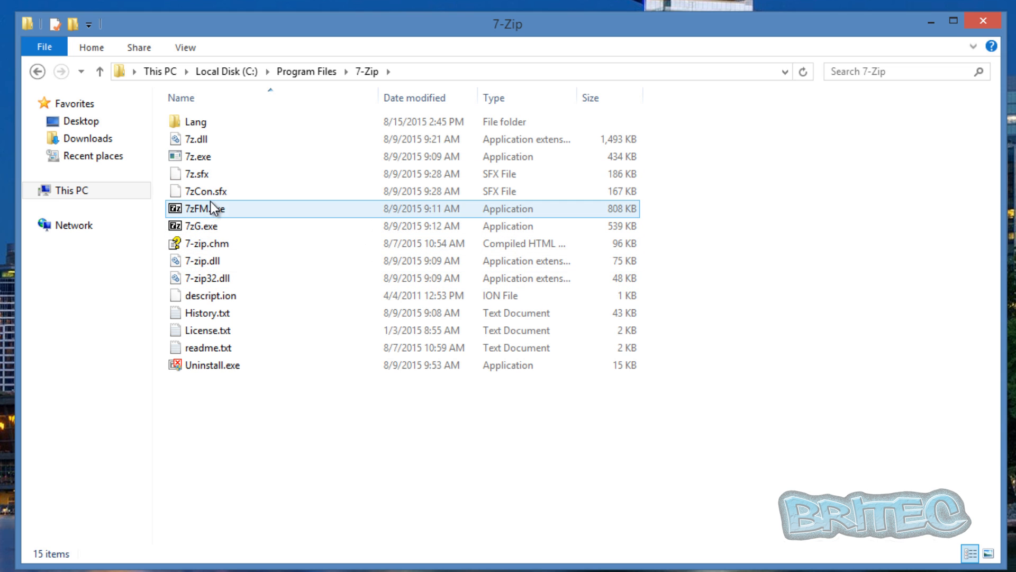
# Make the 7zFM.exe name editable and select the full file name.
pyautogui.rightClick(208, 208)
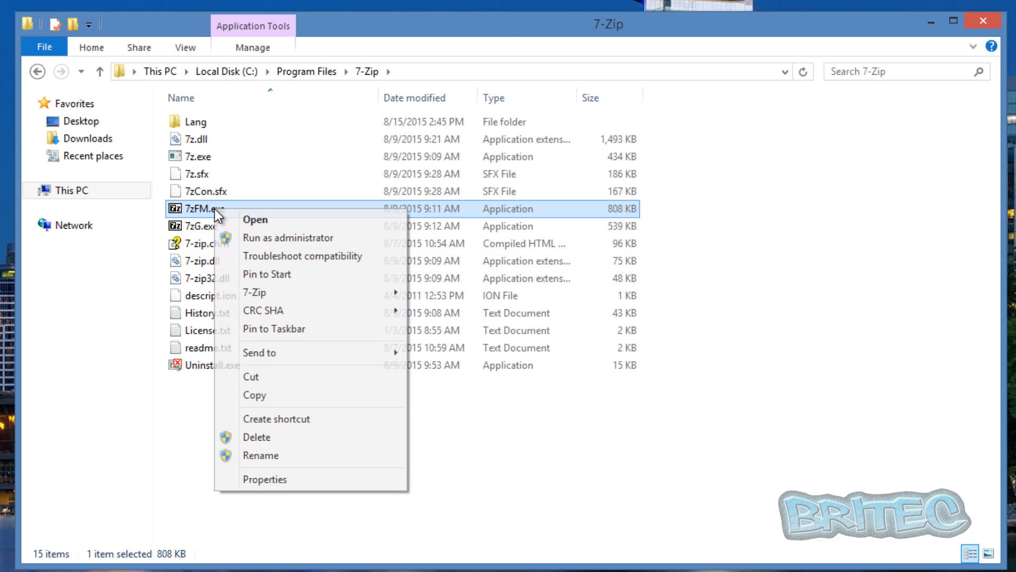
pyautogui.click(261, 456)
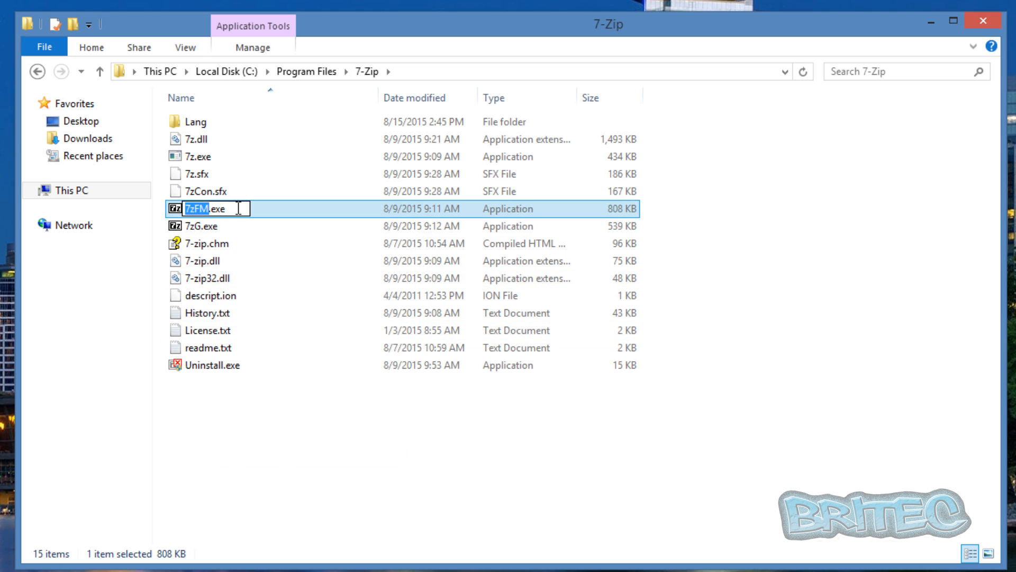
pyautogui.rightClick(214, 209)
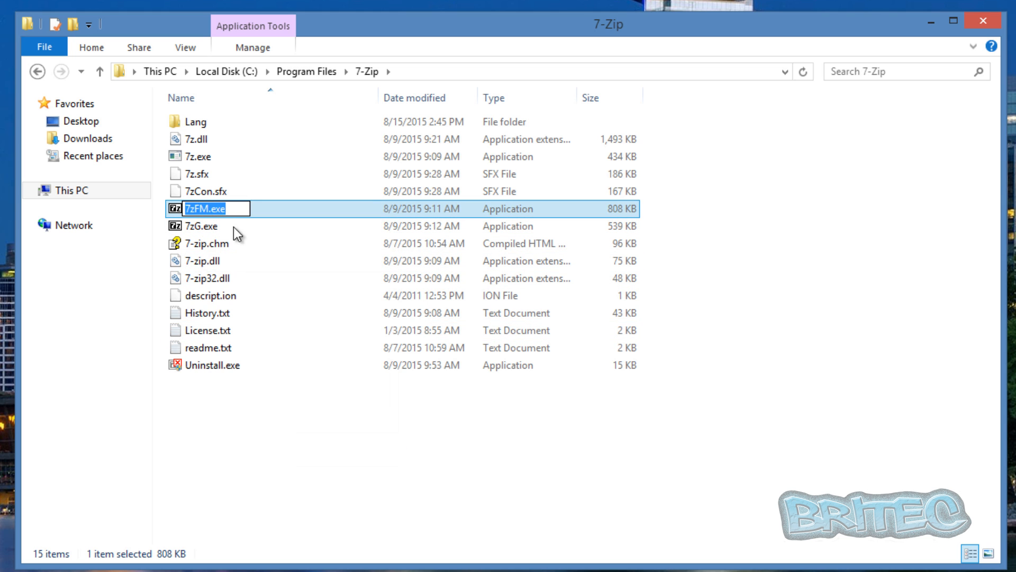
pyautogui.click(208, 225)
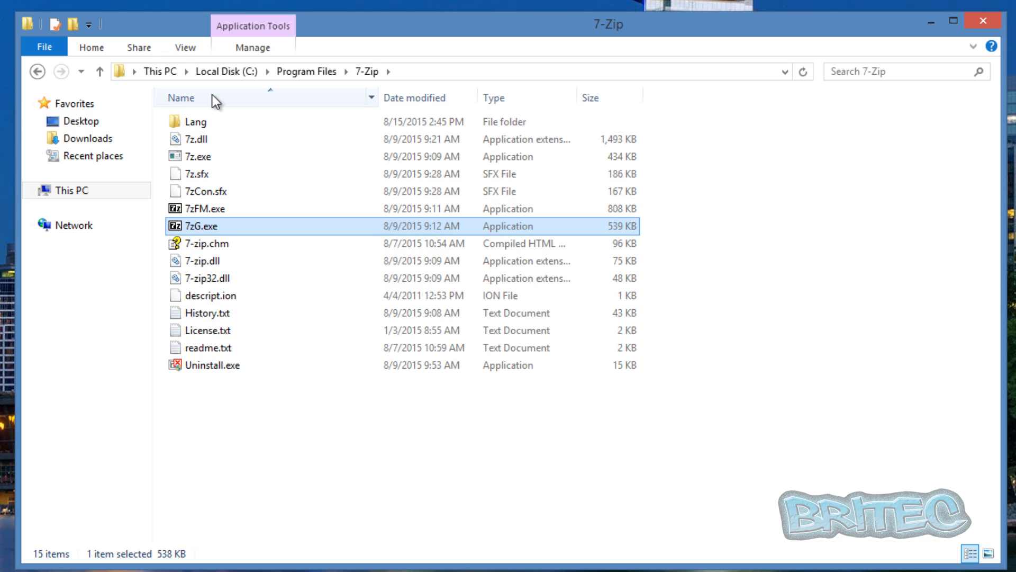
# Review the folder and search options' View settings and cancel without changes.
pyautogui.click(184, 46)
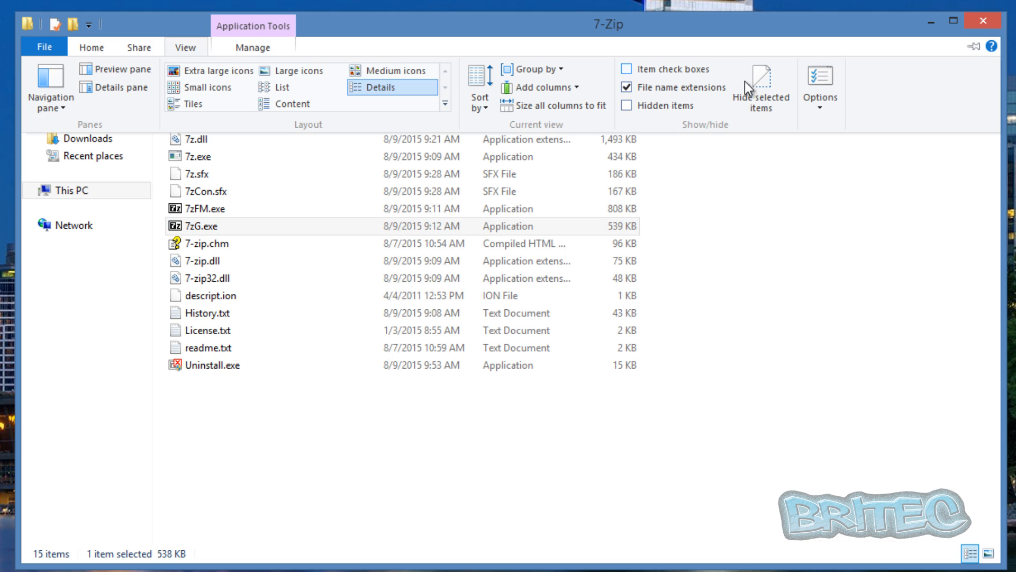
pyautogui.click(819, 86)
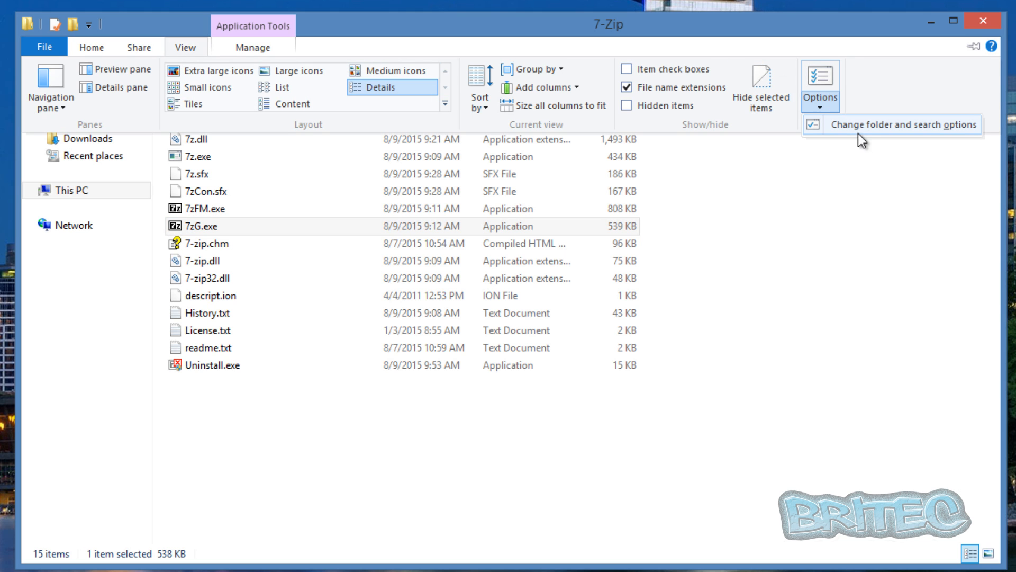
pyautogui.click(902, 125)
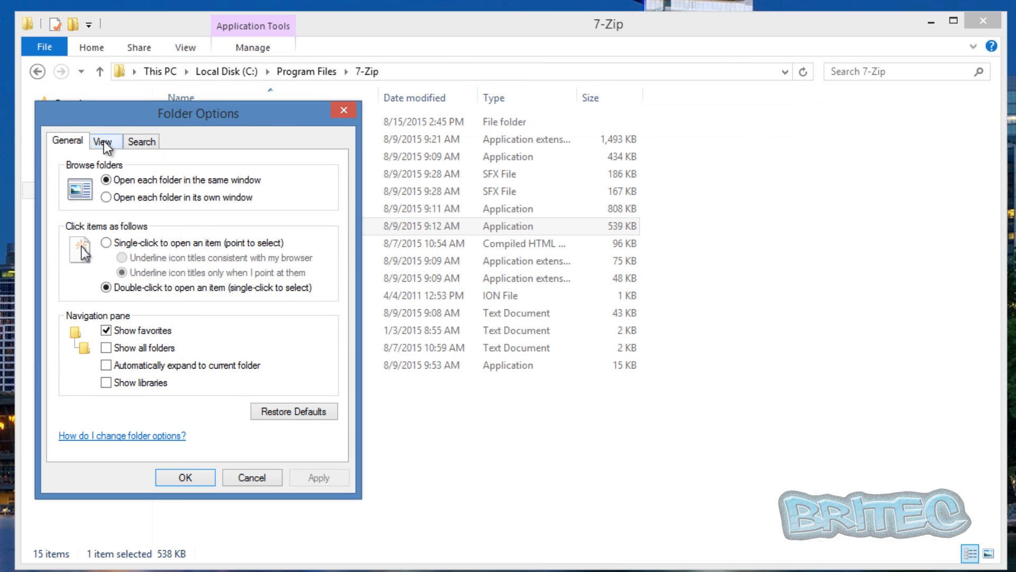
pyautogui.click(103, 141)
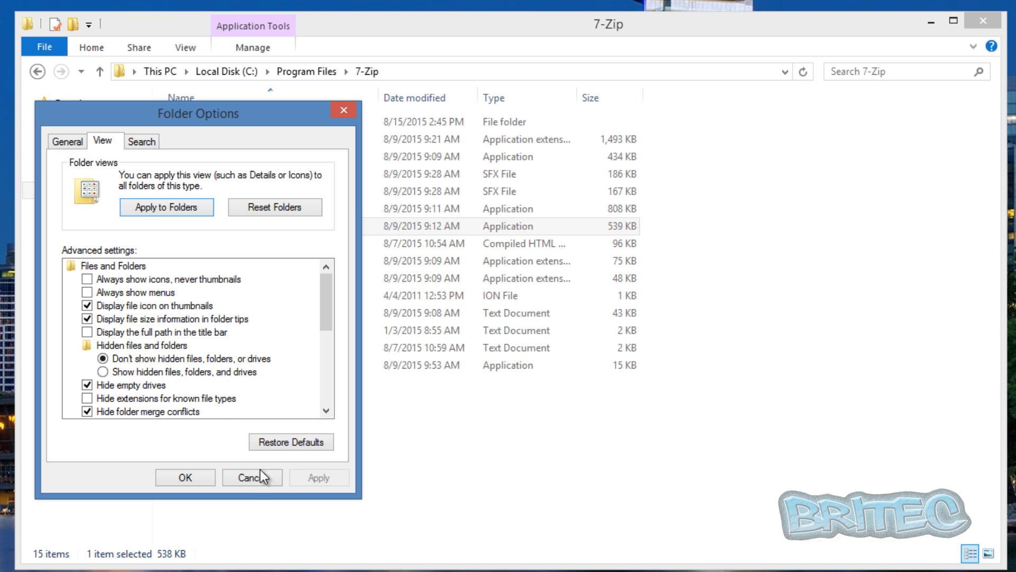
pyautogui.click(252, 478)
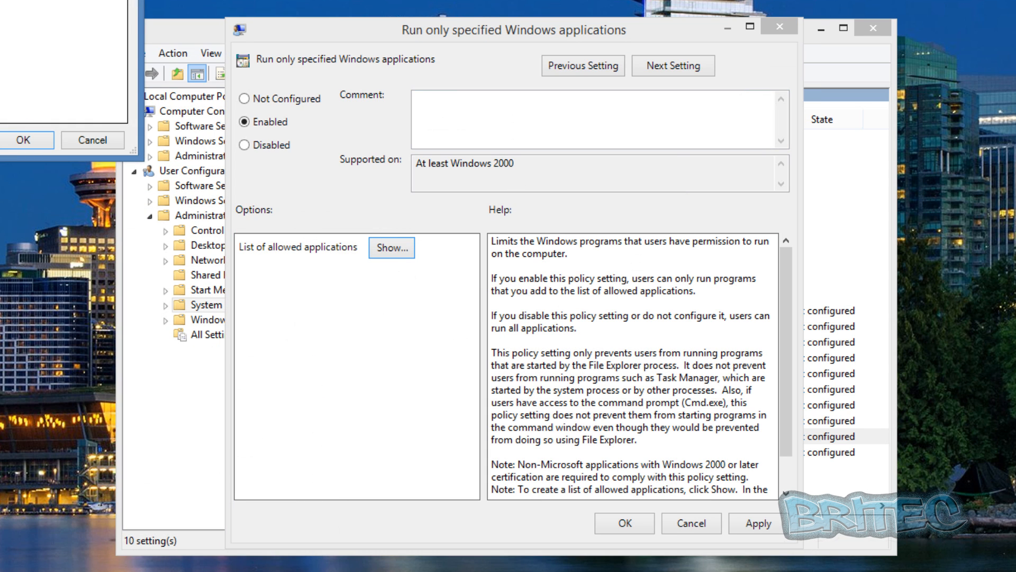
# Reopen the allowed applications list with 7zFM.exe beside notepad.exe, then return to the 7-Zip folder.
pyautogui.click(391, 247)
pyautogui.write('7zFM.exe')
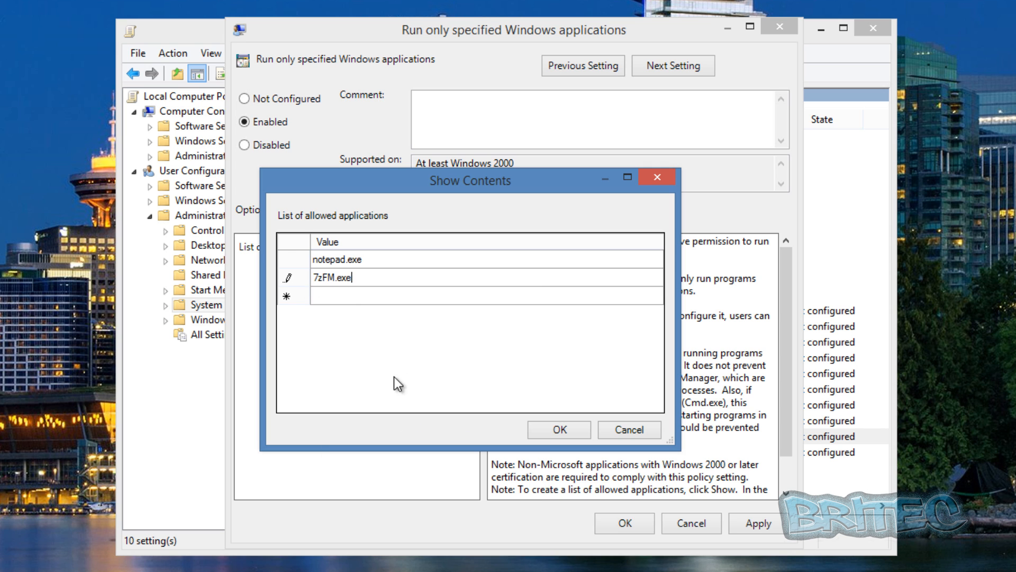
pyautogui.click(558, 429)
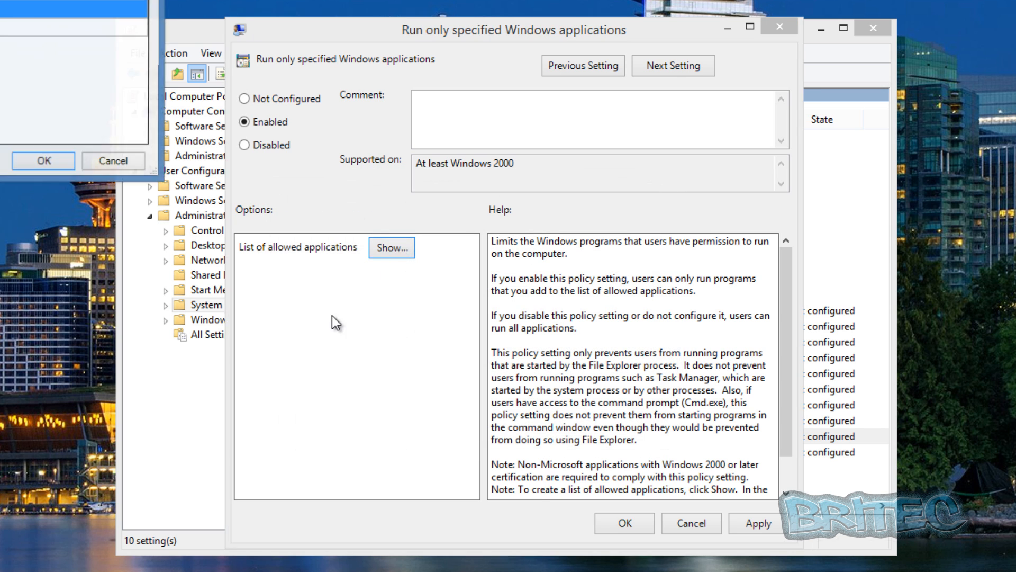
pyautogui.click(390, 246)
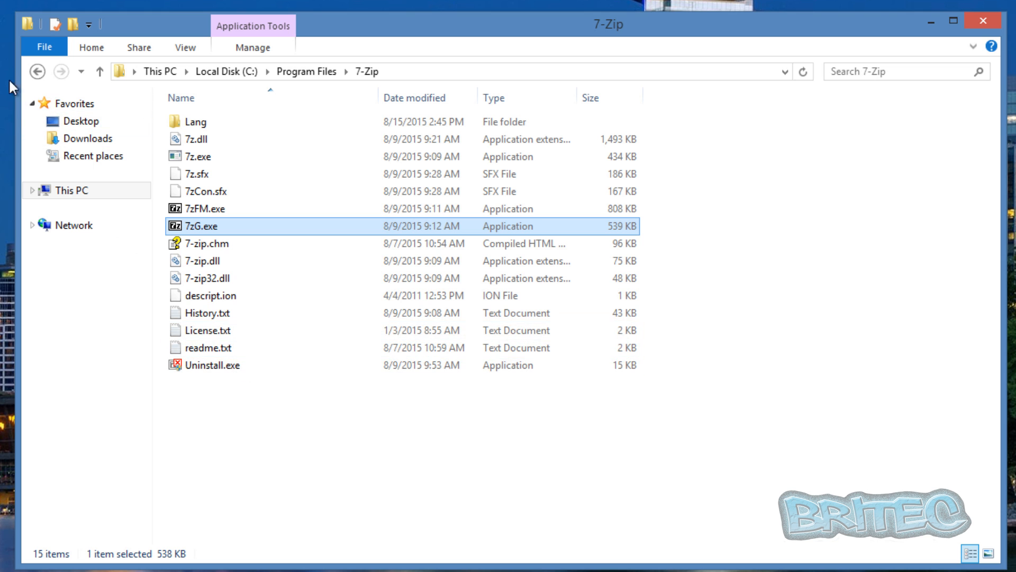
# Browse Program Files > GIMP 2 > bin to check gimp-2.8.exe, then go back up.
pyautogui.click(37, 71)
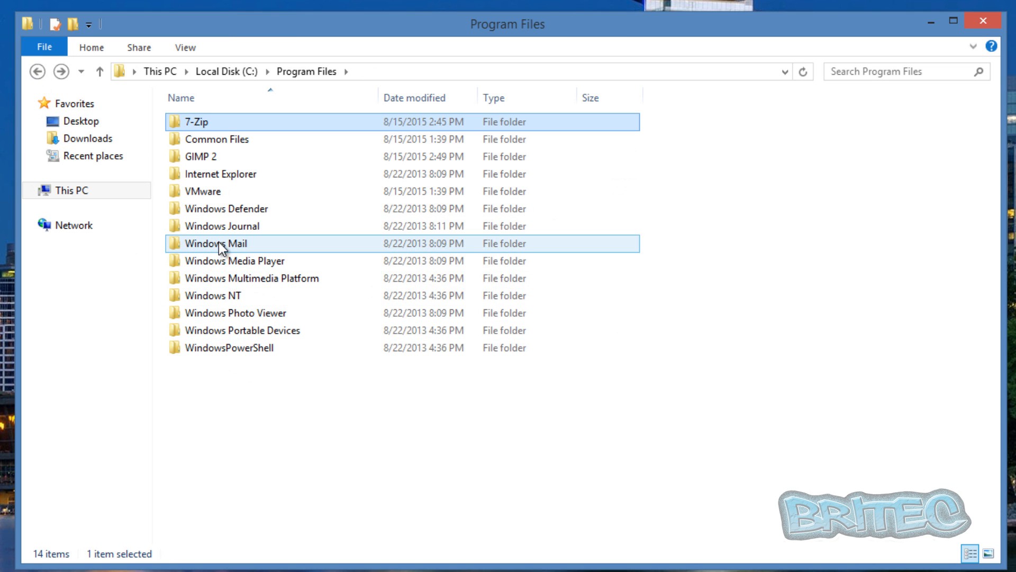
pyautogui.click(220, 174)
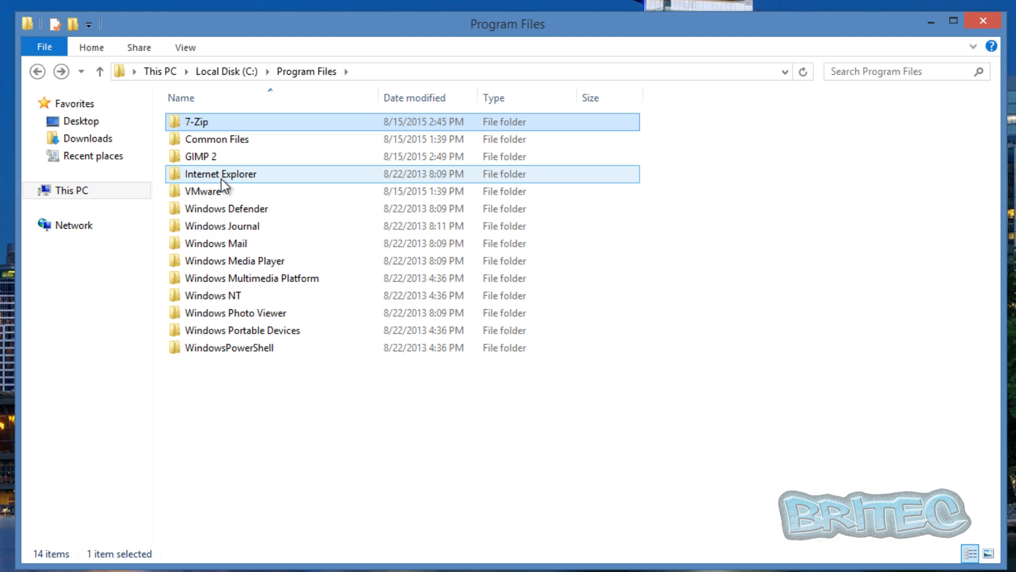
pyautogui.click(213, 191)
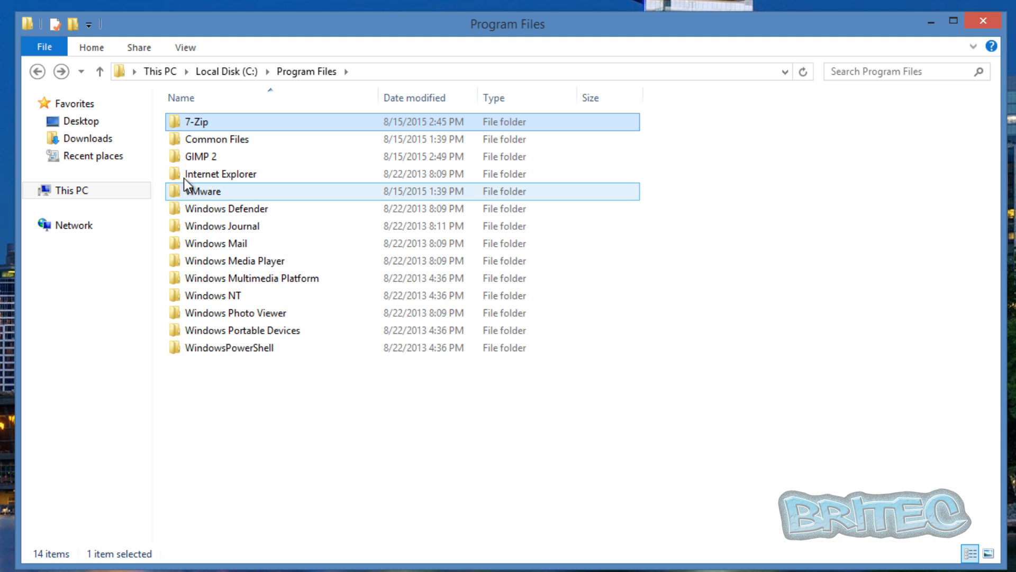
pyautogui.doubleClick(200, 156)
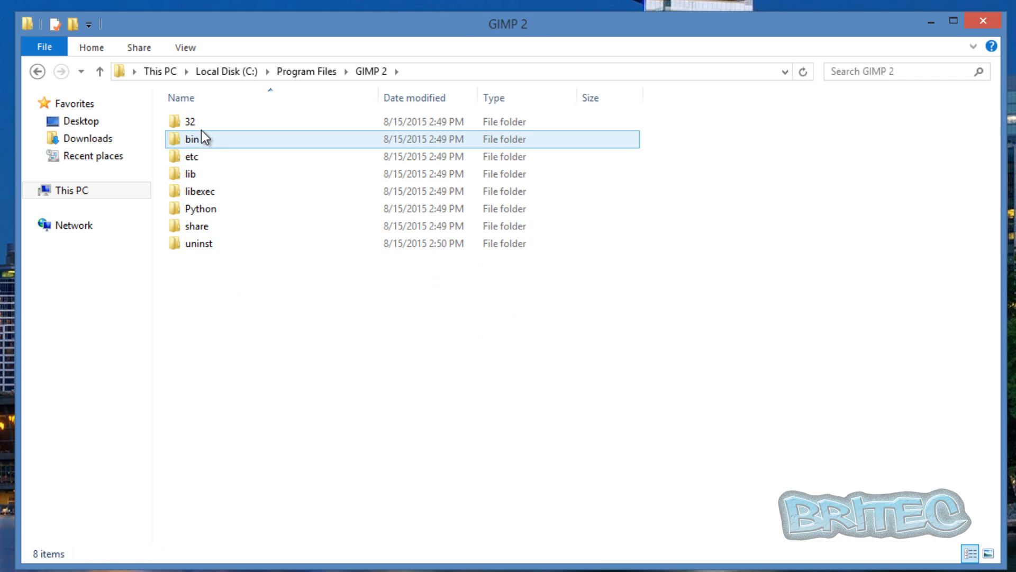
pyautogui.click(191, 157)
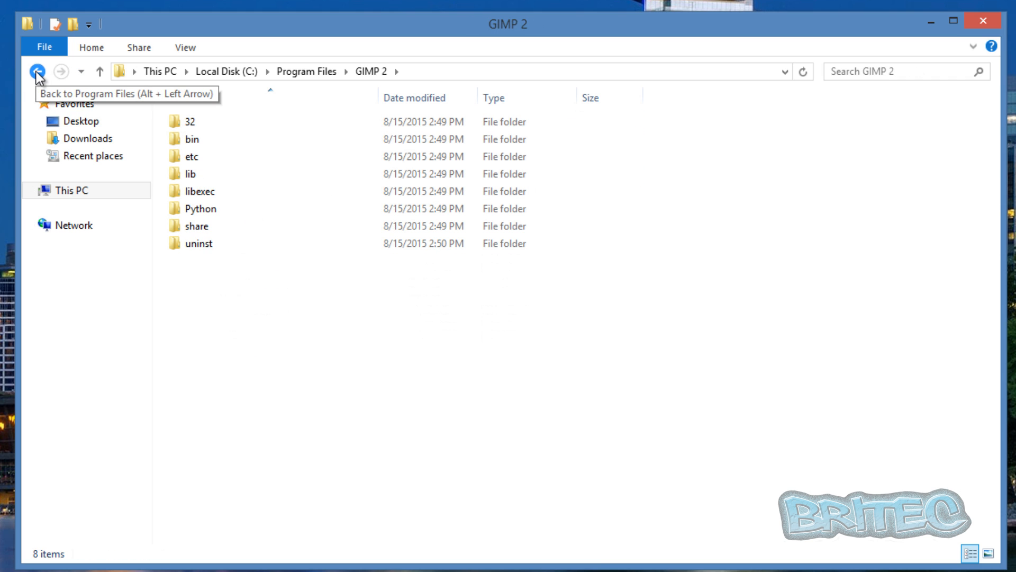
pyautogui.click(192, 138)
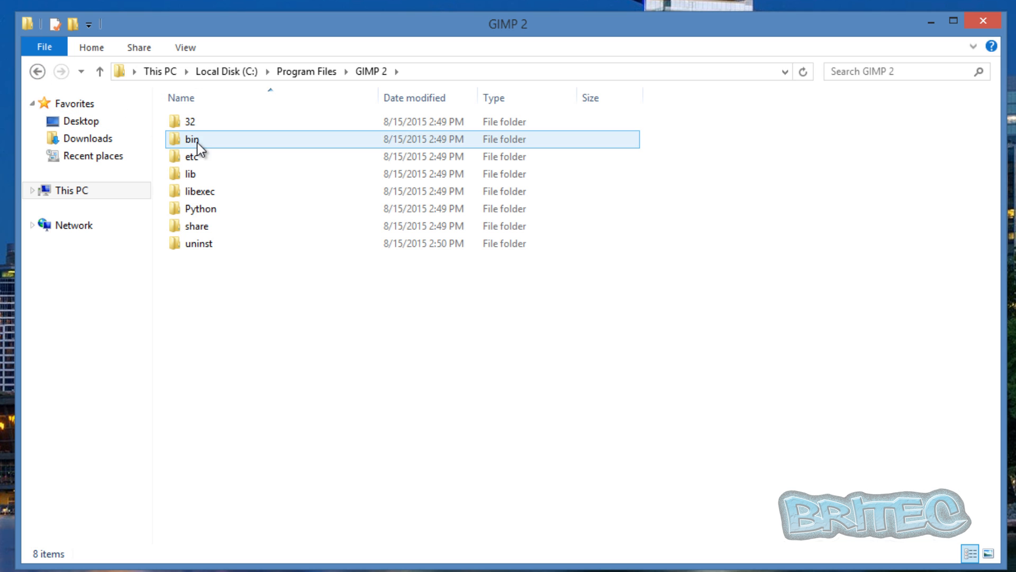
pyautogui.doubleClick(191, 138)
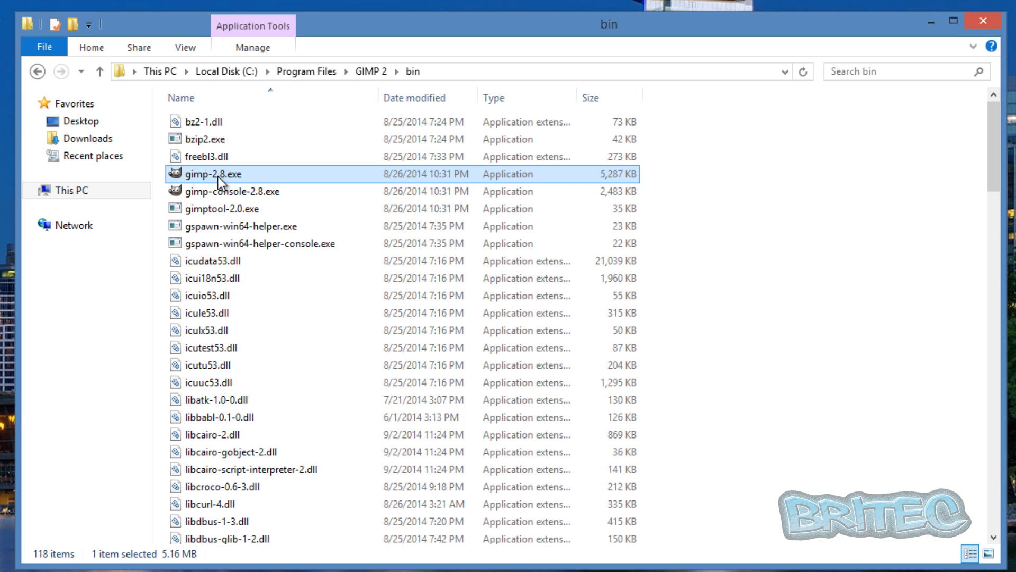
pyautogui.moveTo(214, 173)
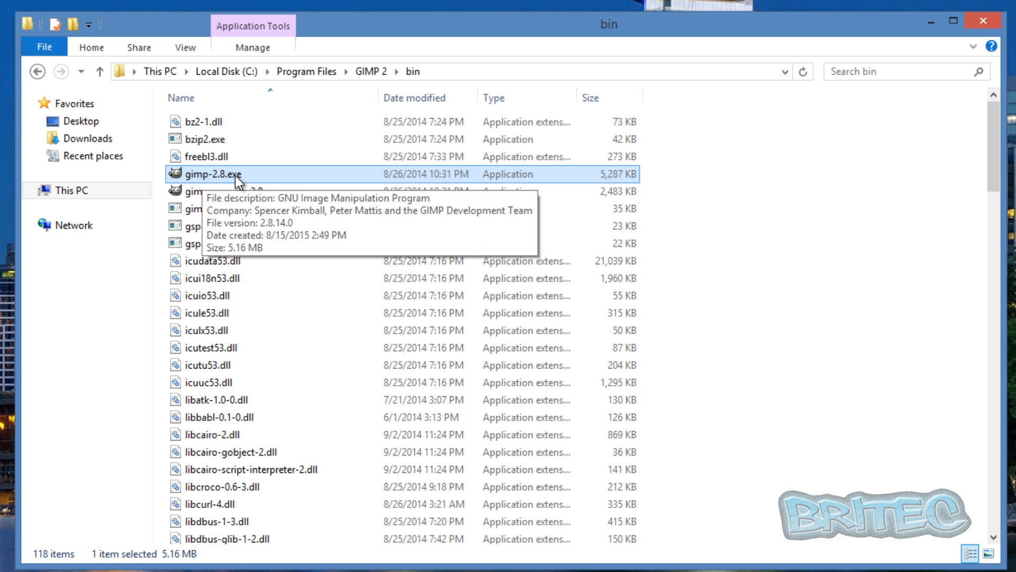
pyautogui.click(38, 71)
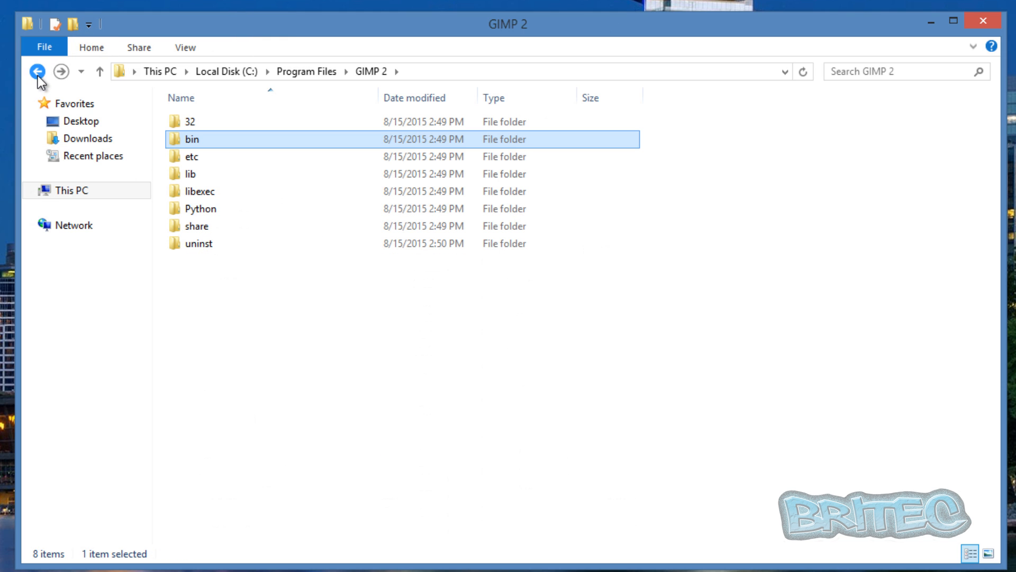
pyautogui.click(37, 71)
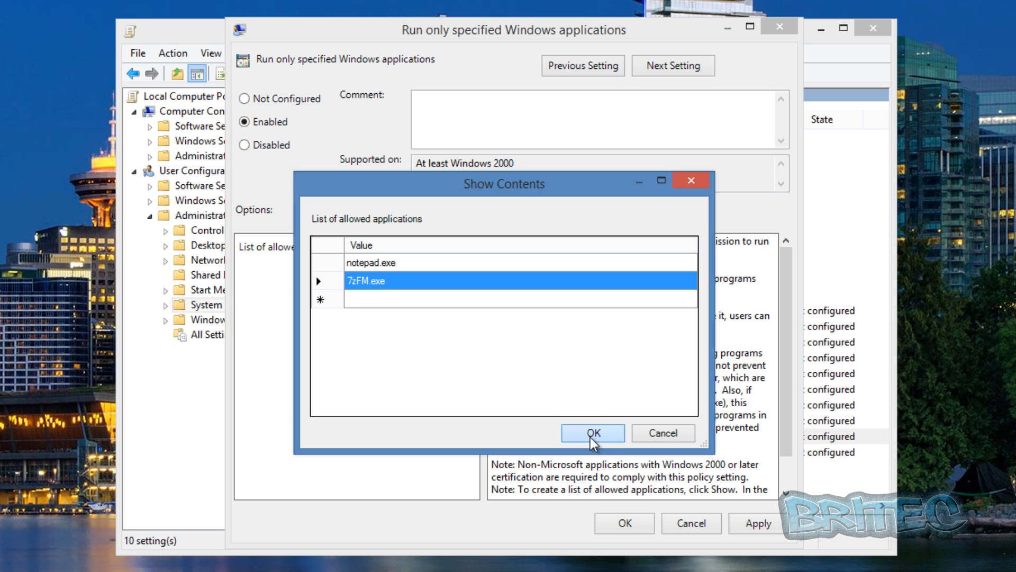
# Save notepad.exe and 7zFM.exe as allowed, apply the Enabled policy and close the editor.
pyautogui.click(592, 432)
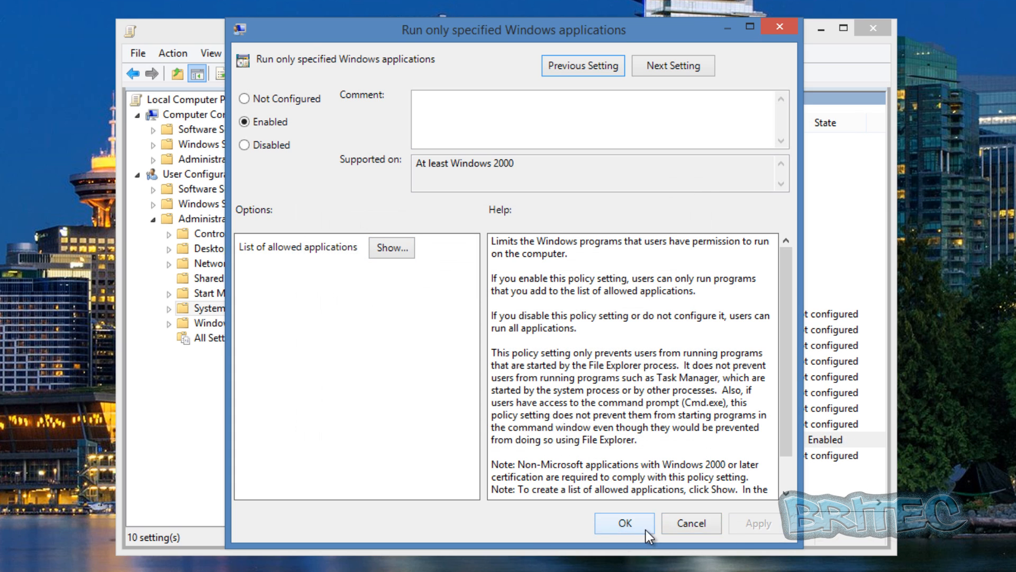
pyautogui.click(622, 523)
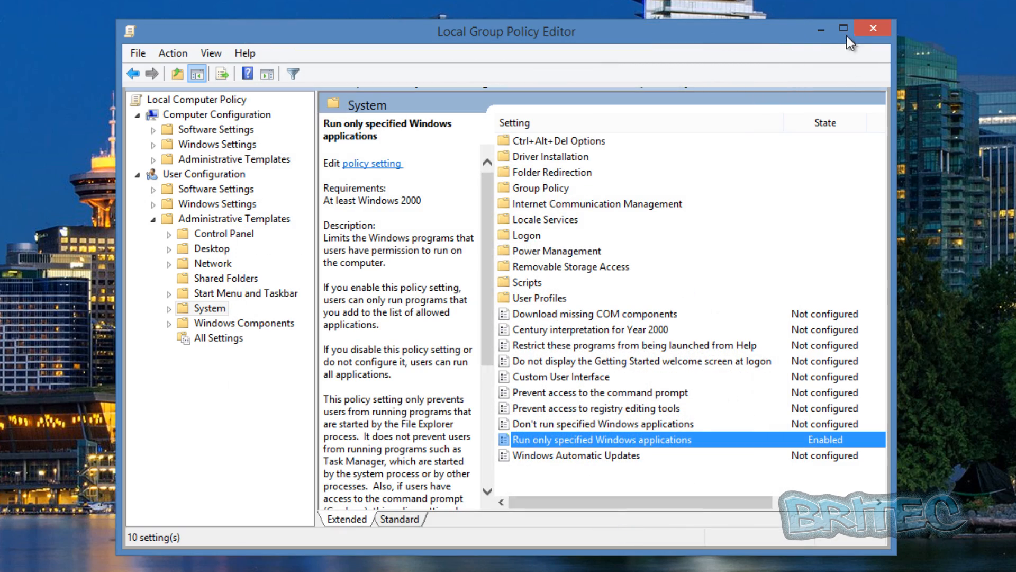
pyautogui.click(871, 27)
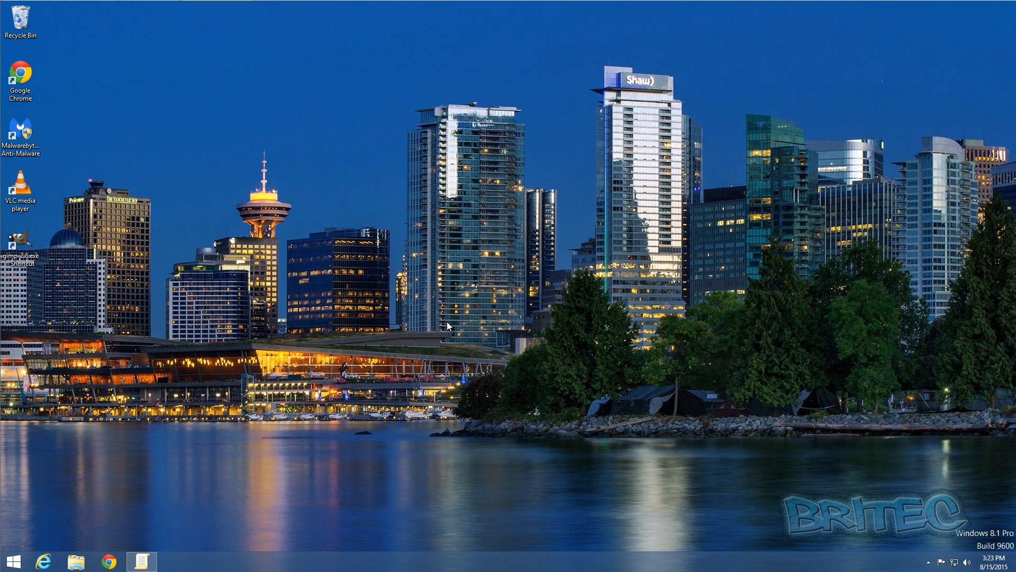
pyautogui.moveTo(222, 456)
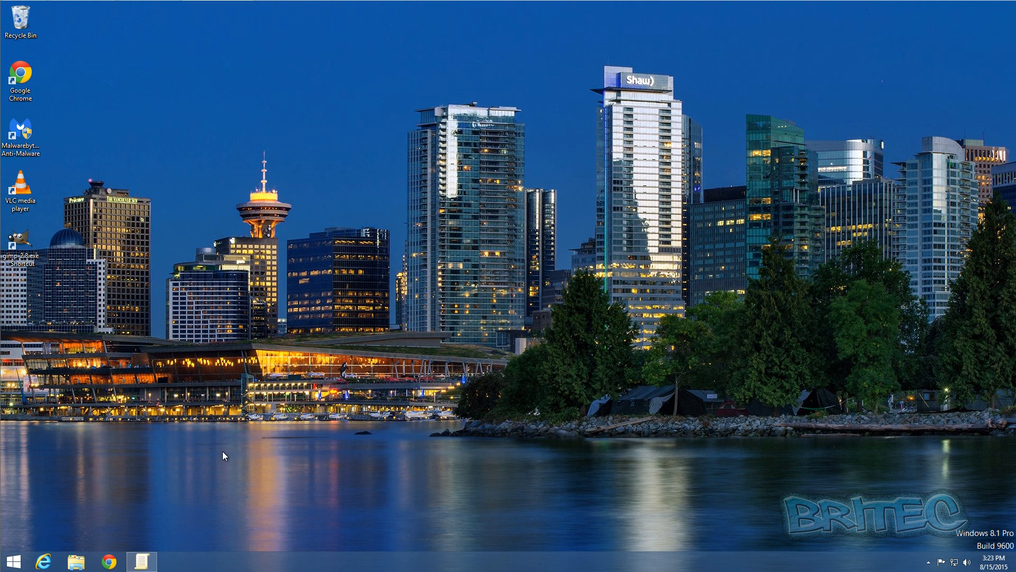
pyautogui.moveTo(193, 331)
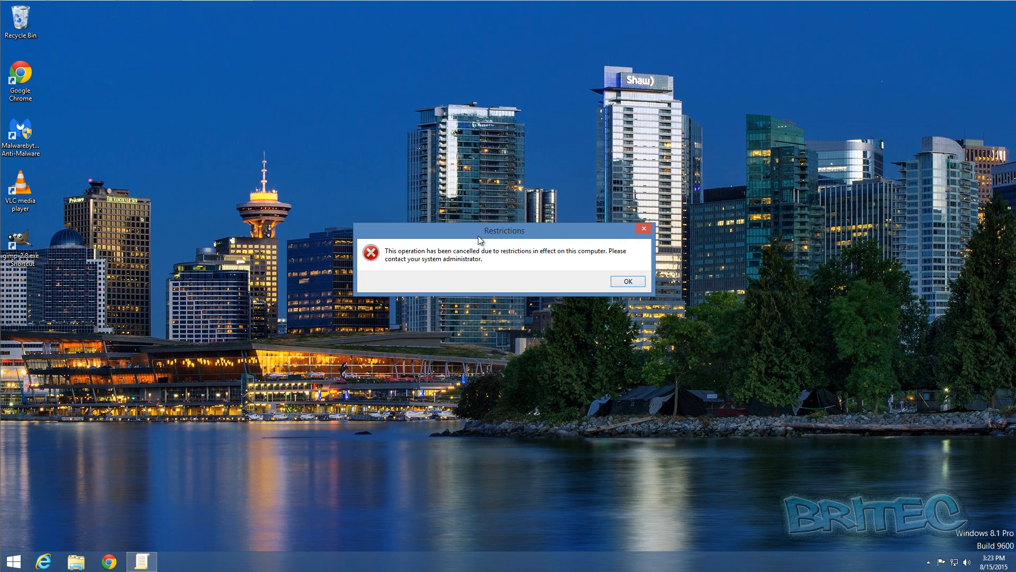
pyautogui.moveTo(429, 280)
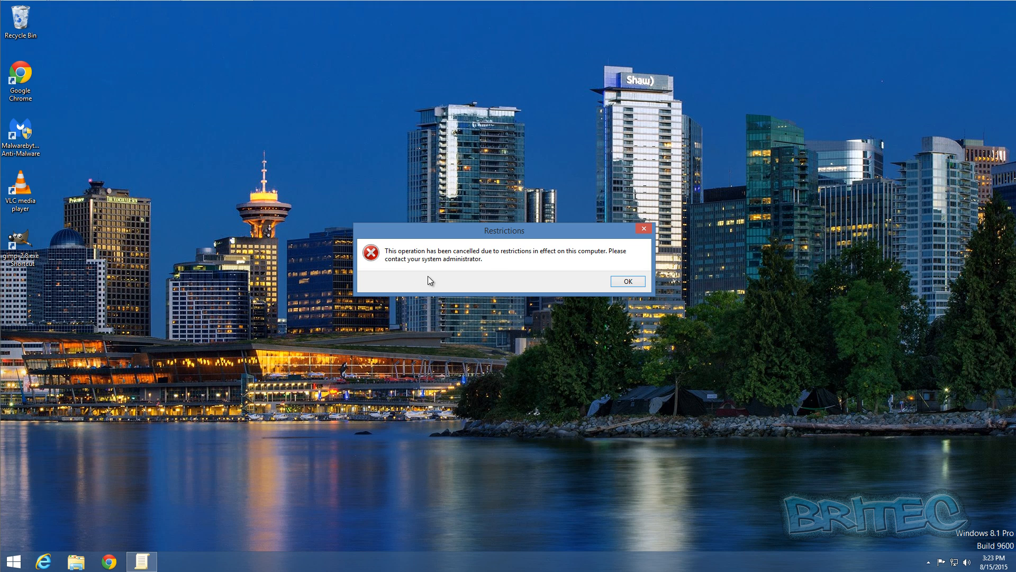
pyautogui.moveTo(622, 298)
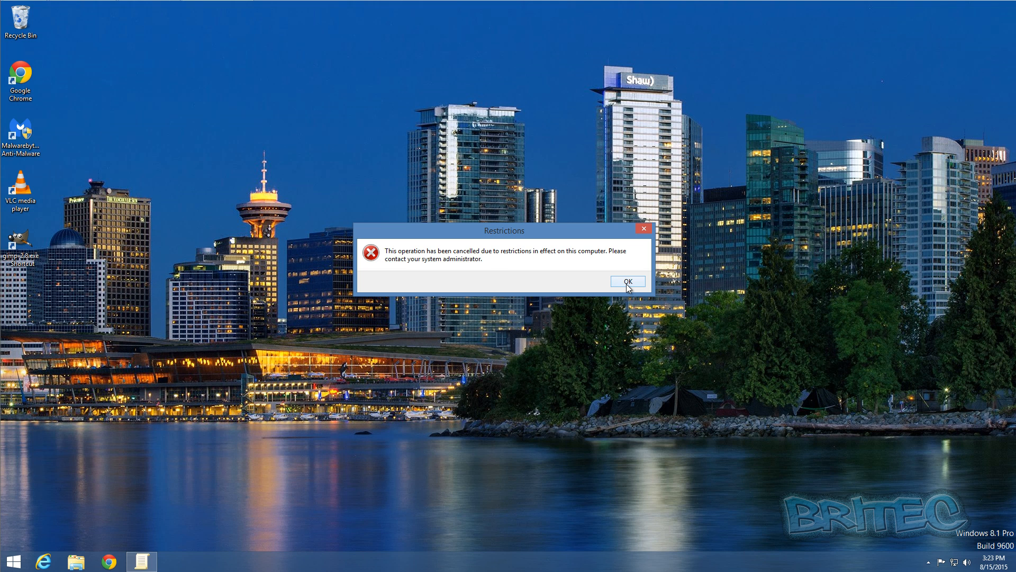
pyautogui.click(625, 280)
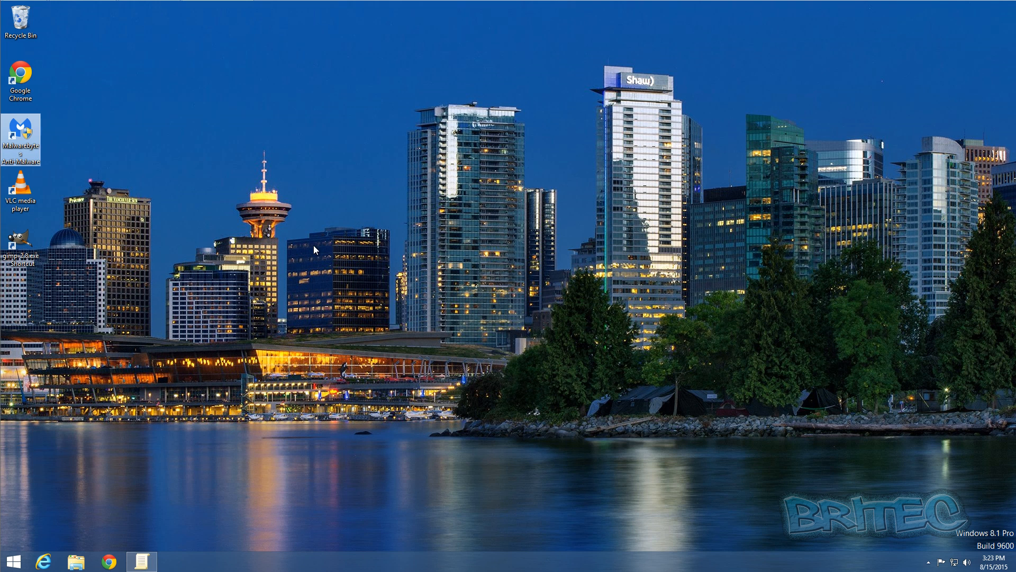
pyautogui.moveTo(19, 195)
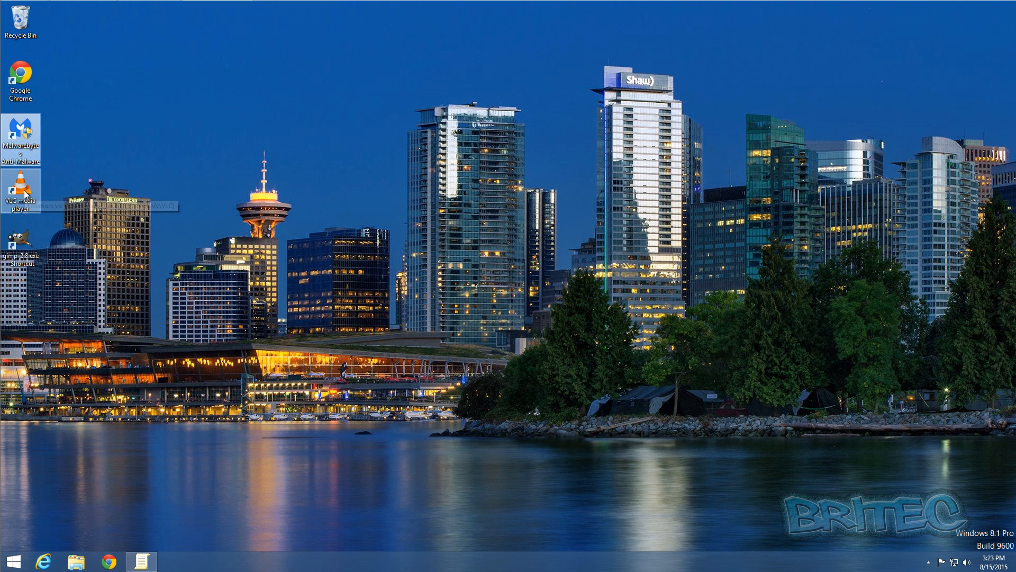
pyautogui.doubleClick(19, 189)
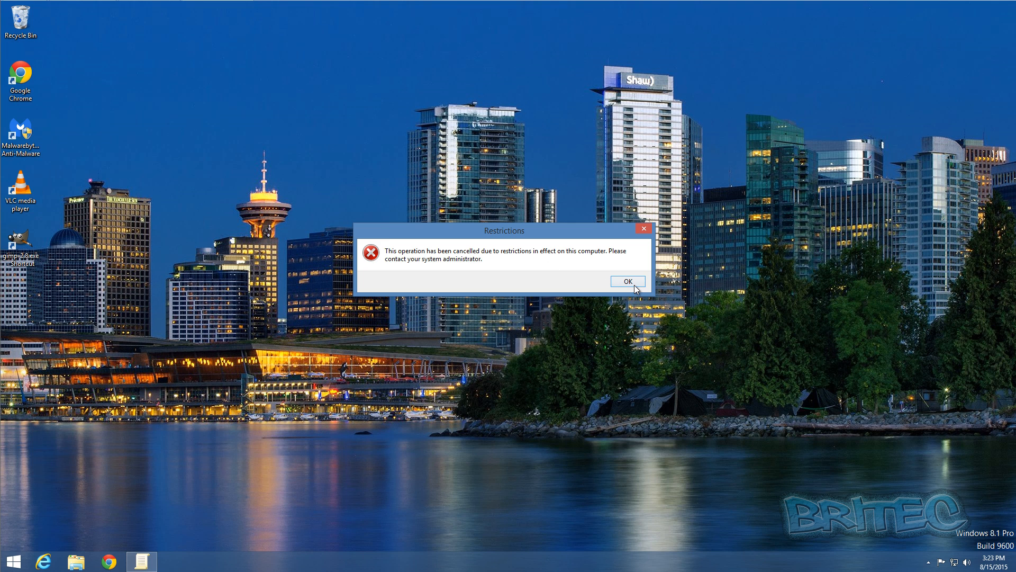
pyautogui.click(626, 282)
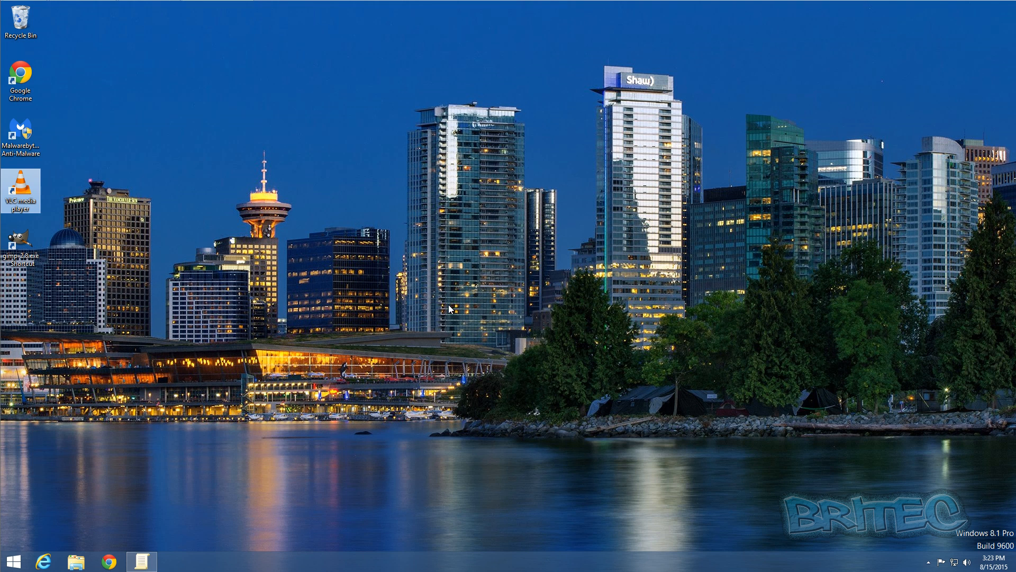
pyautogui.moveTo(452, 309)
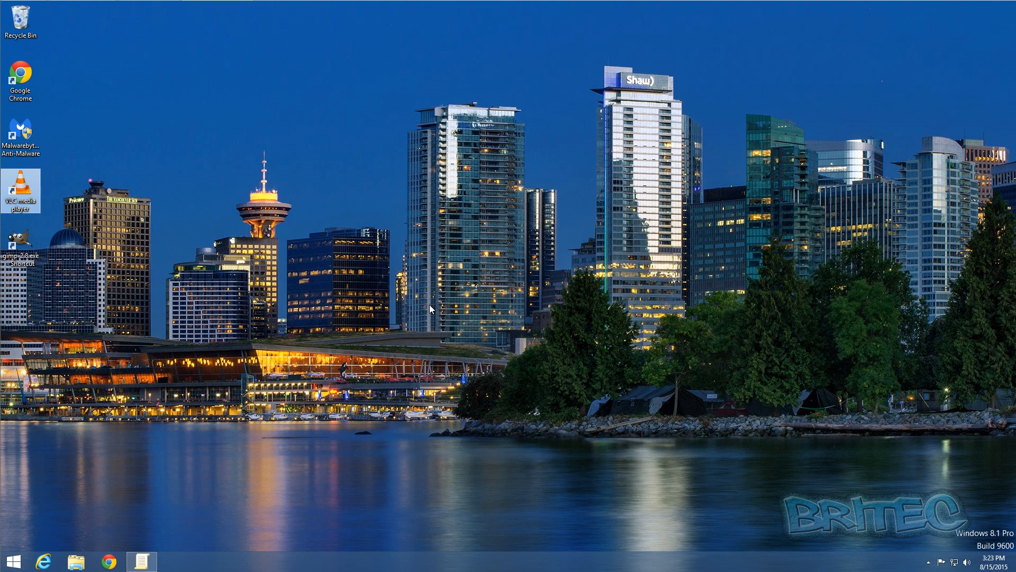
pyautogui.moveTo(191, 296)
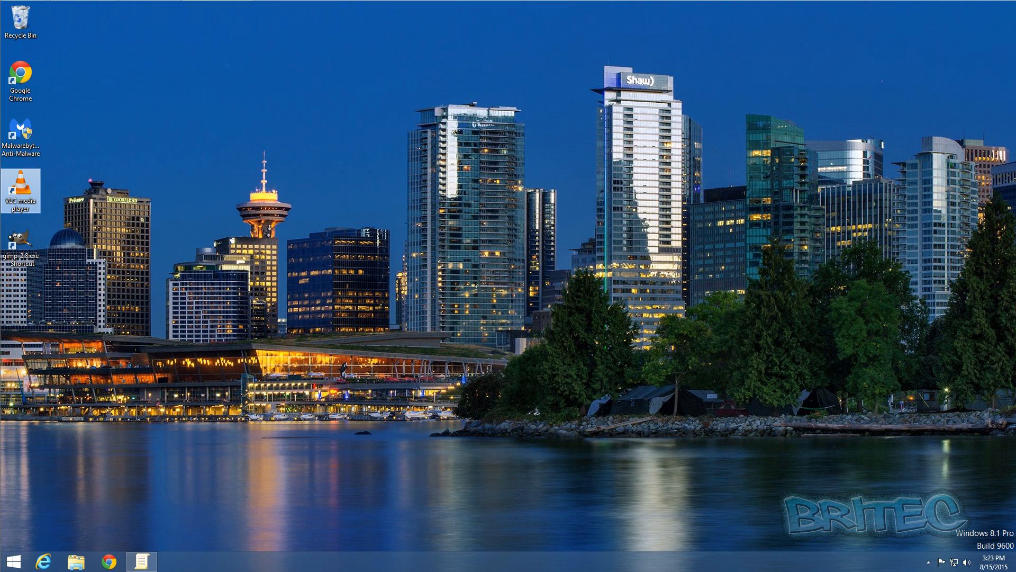
# Run notepad.exe from the Run box to test the policy.
pyautogui.rightClick(12, 561)
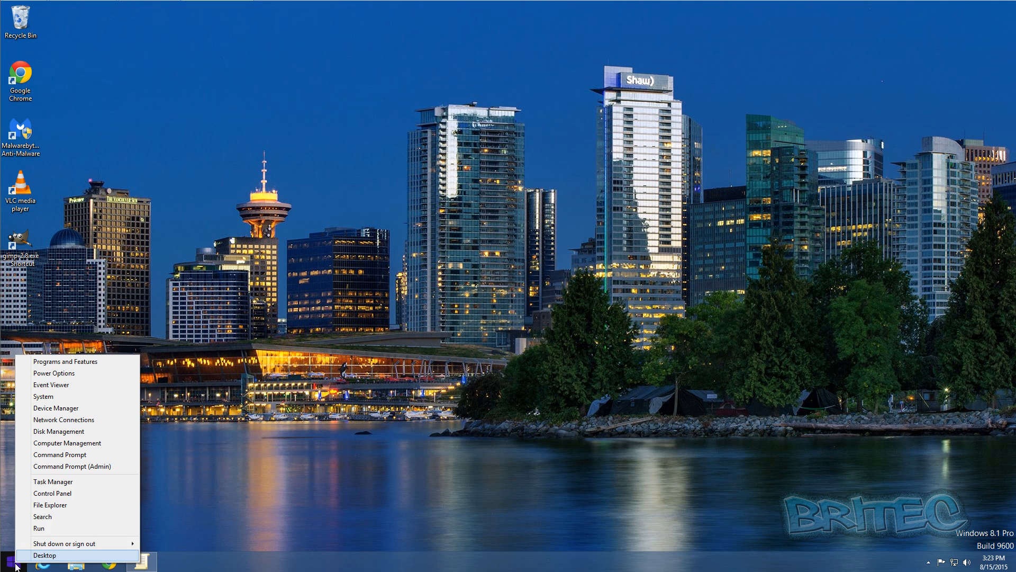
pyautogui.click(39, 528)
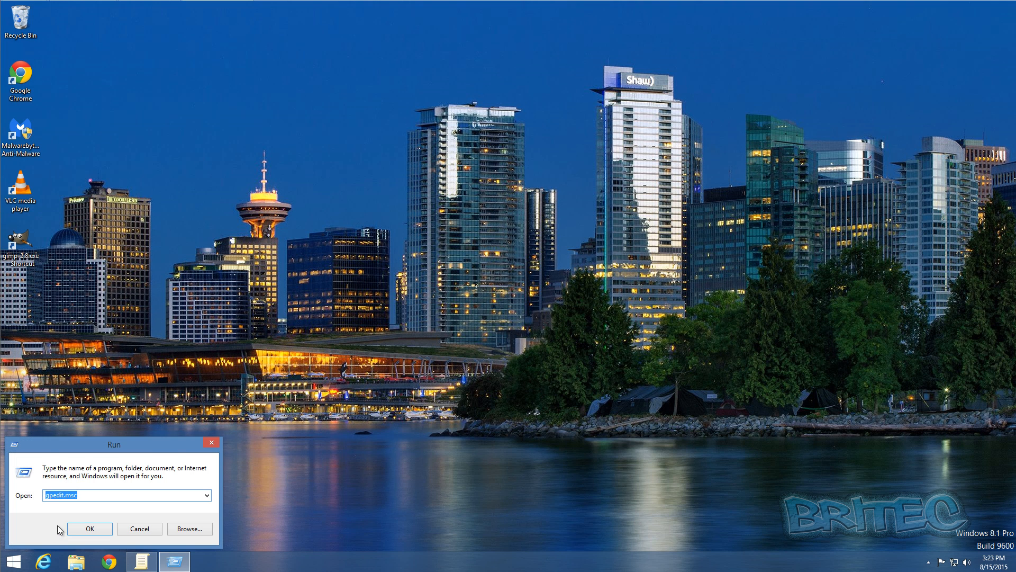
pyautogui.moveTo(25, 501)
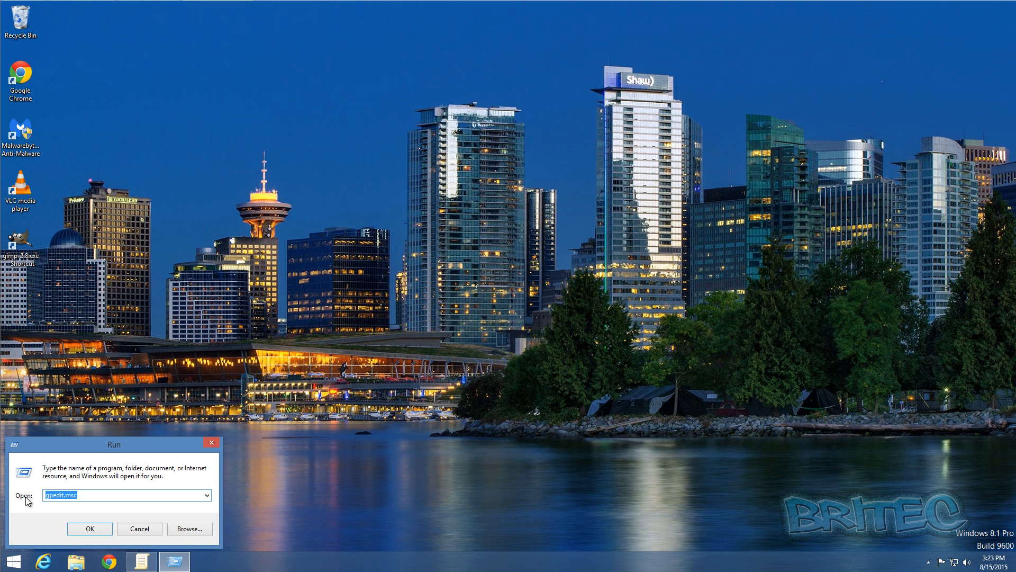
pyautogui.write('note')
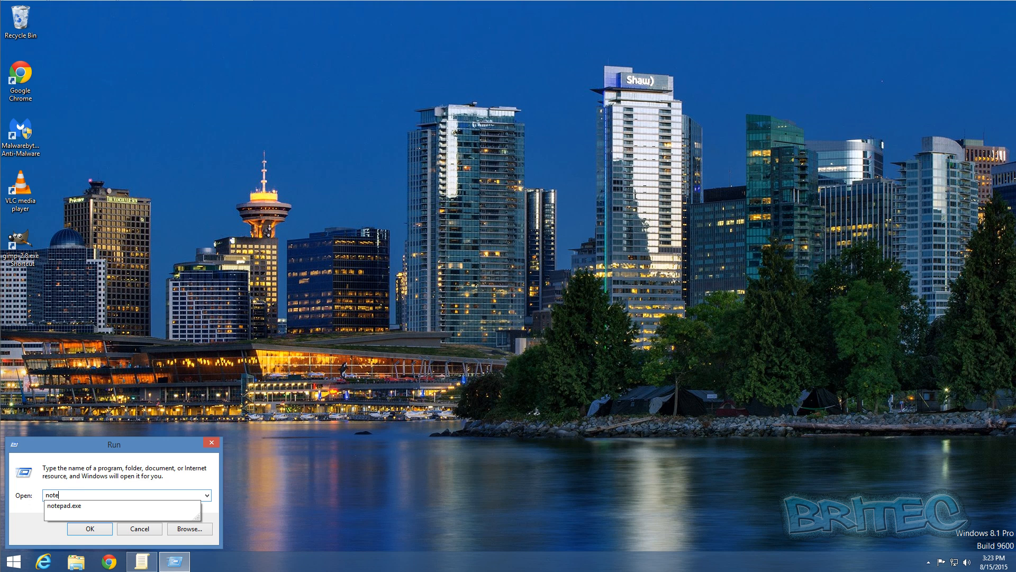
pyautogui.click(75, 506)
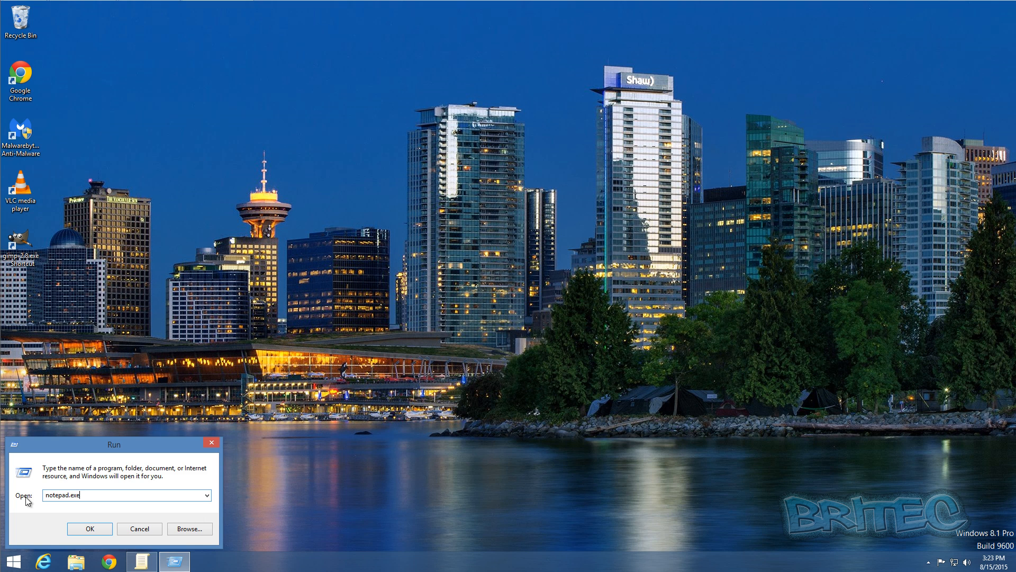
pyautogui.click(89, 528)
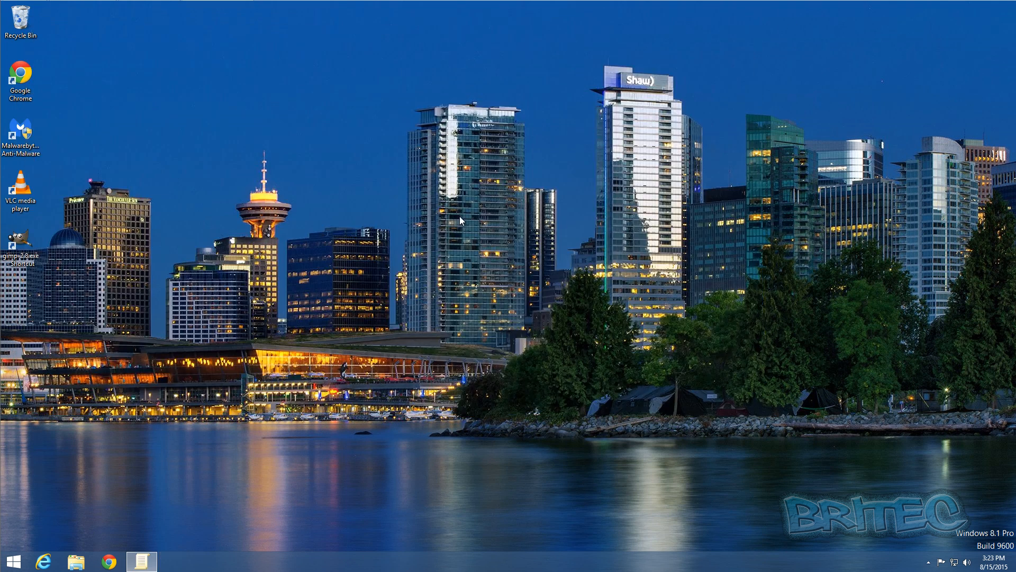
pyautogui.rightClick(12, 562)
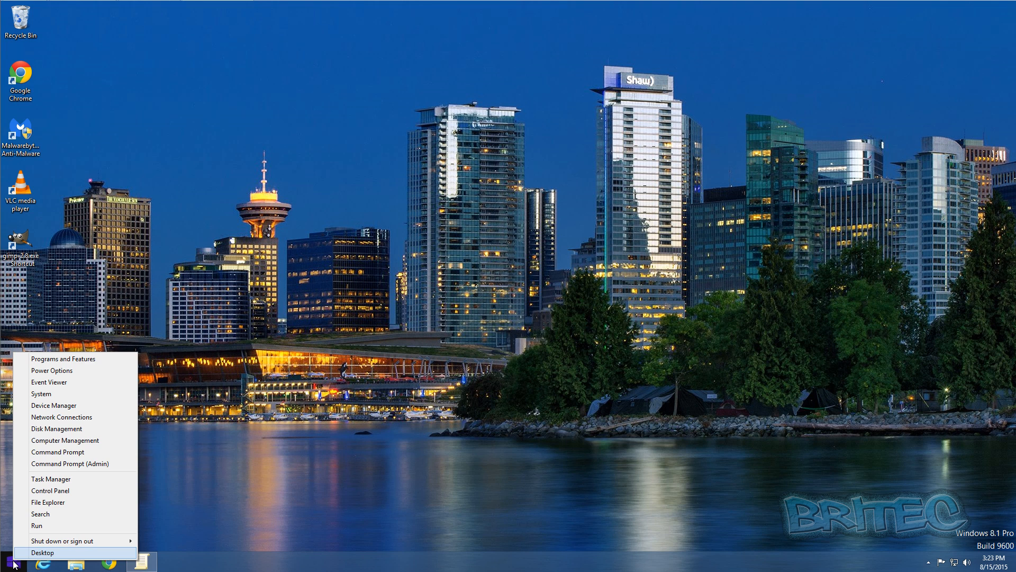
pyautogui.moveTo(46, 502)
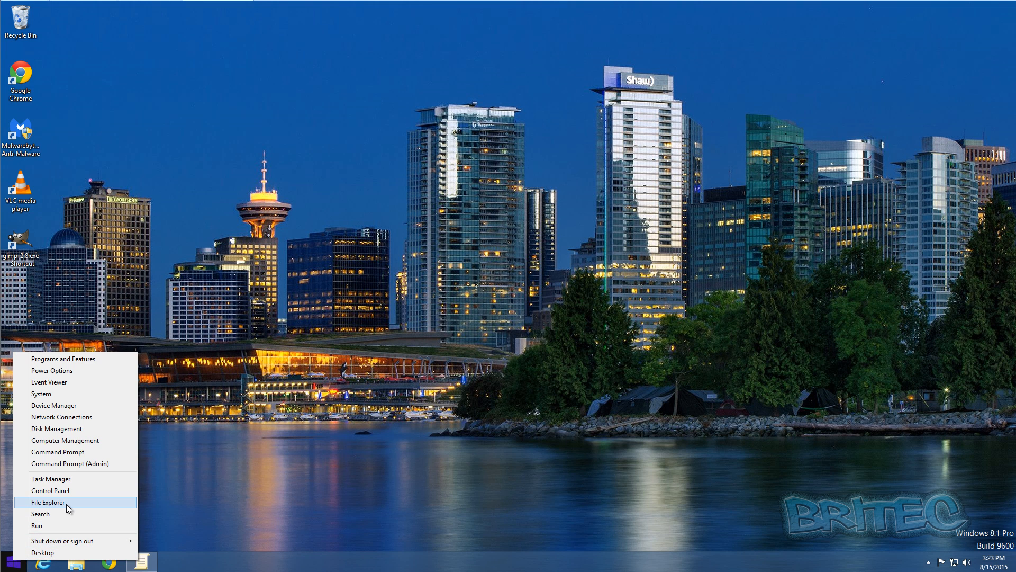
pyautogui.click(46, 502)
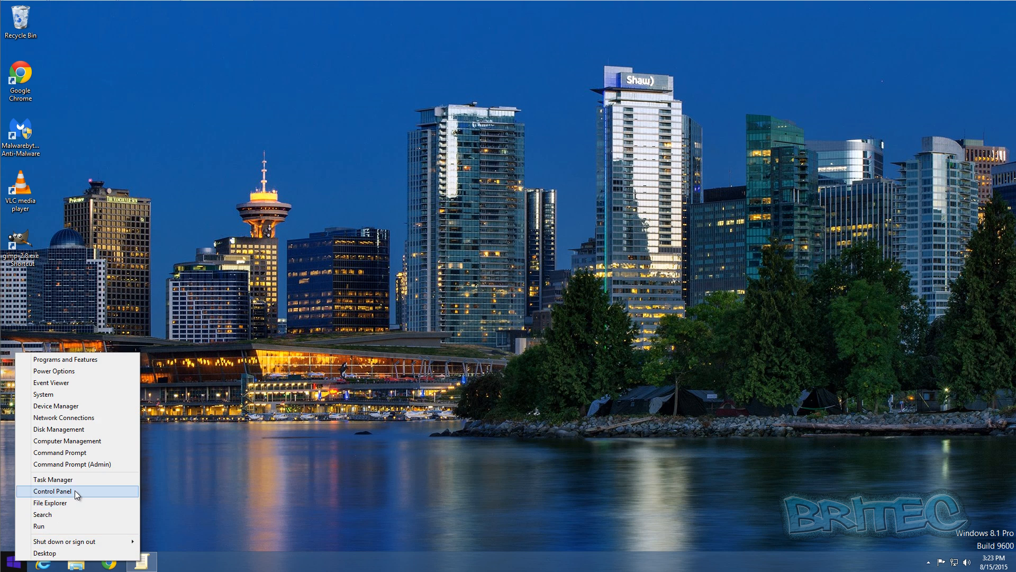
pyautogui.click(52, 490)
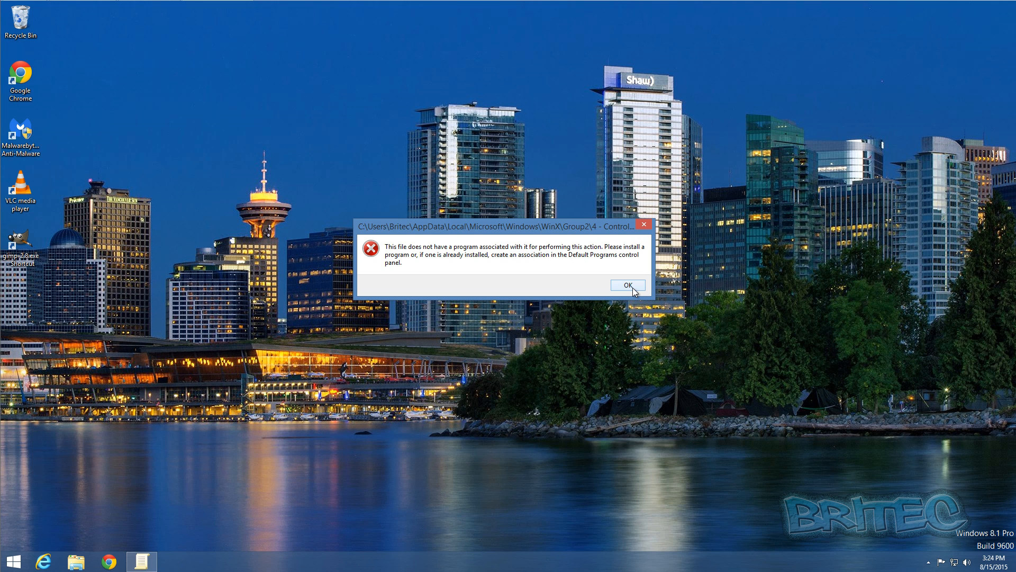
pyautogui.click(626, 285)
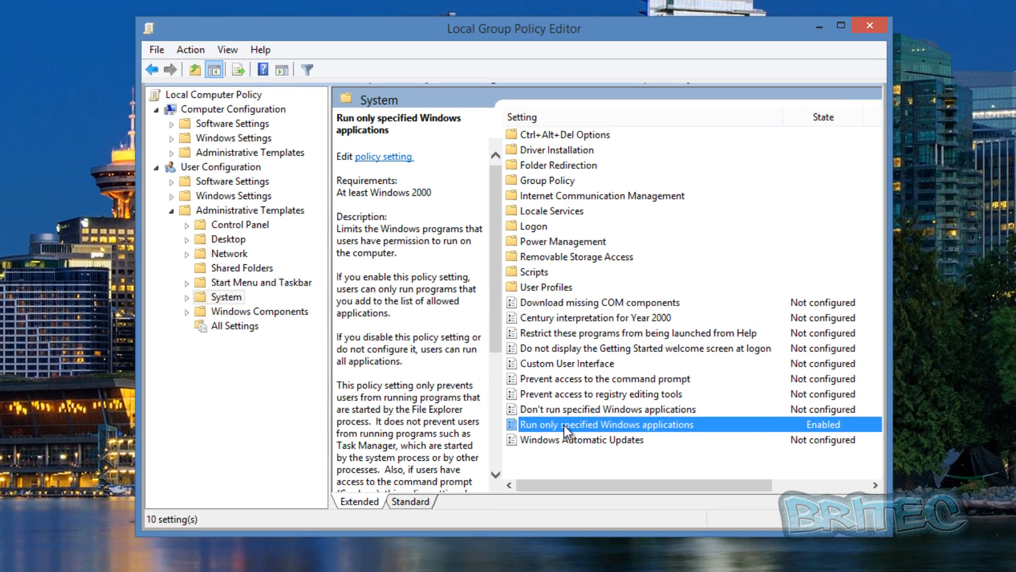
# Add explorer.exe to the policy's allowed list alongside notepad.exe and 7zFM.exe, and confirm.
pyautogui.doubleClick(604, 423)
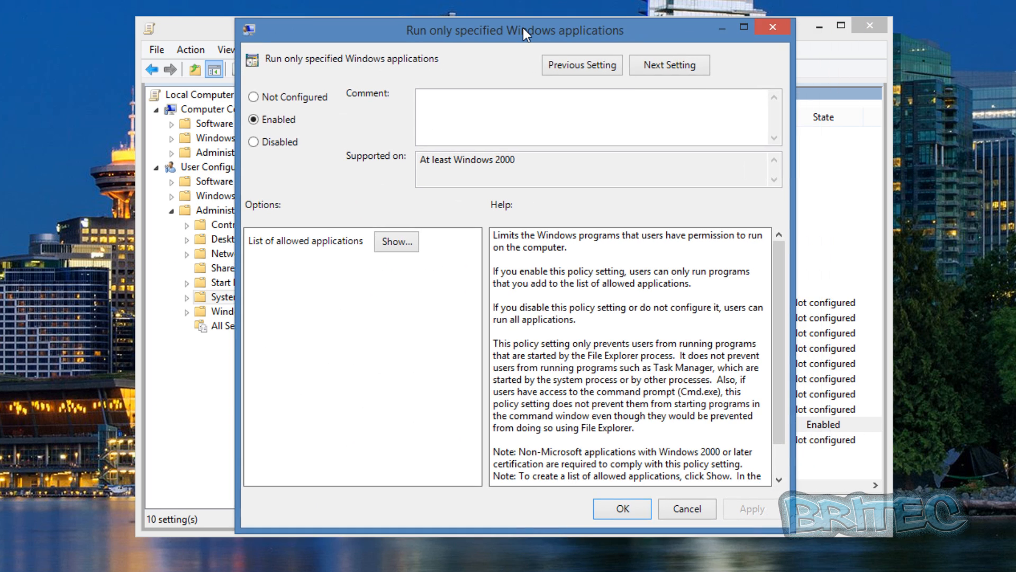
pyautogui.click(394, 241)
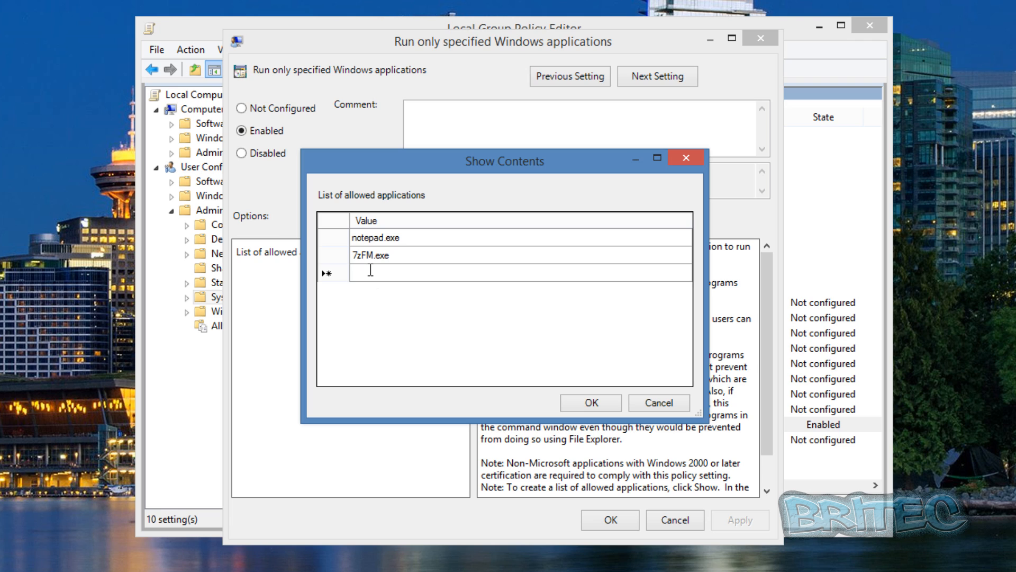
pyautogui.write('explo')
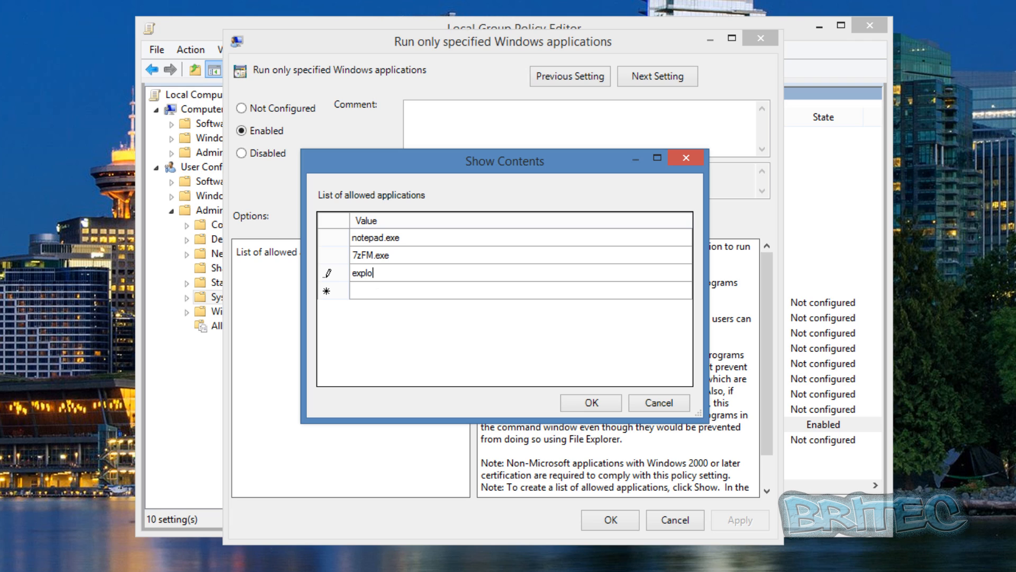
pyautogui.write('rer.e')
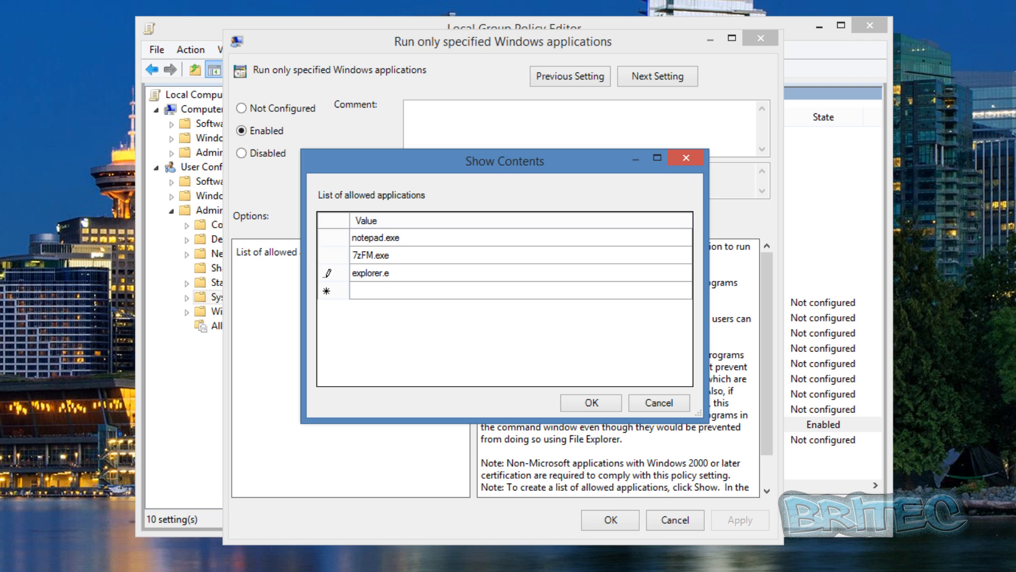
pyautogui.write('xe')
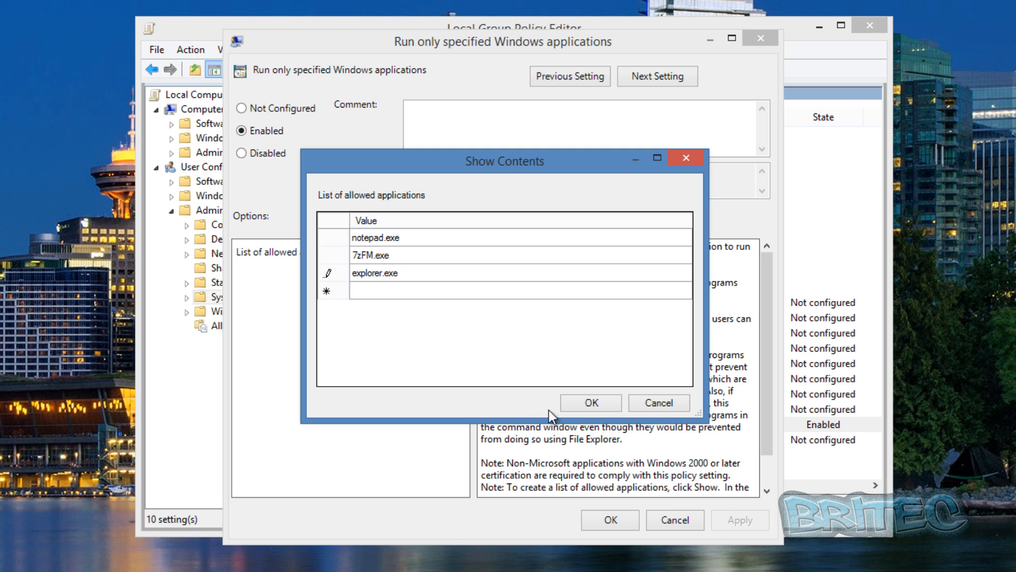
pyautogui.click(590, 402)
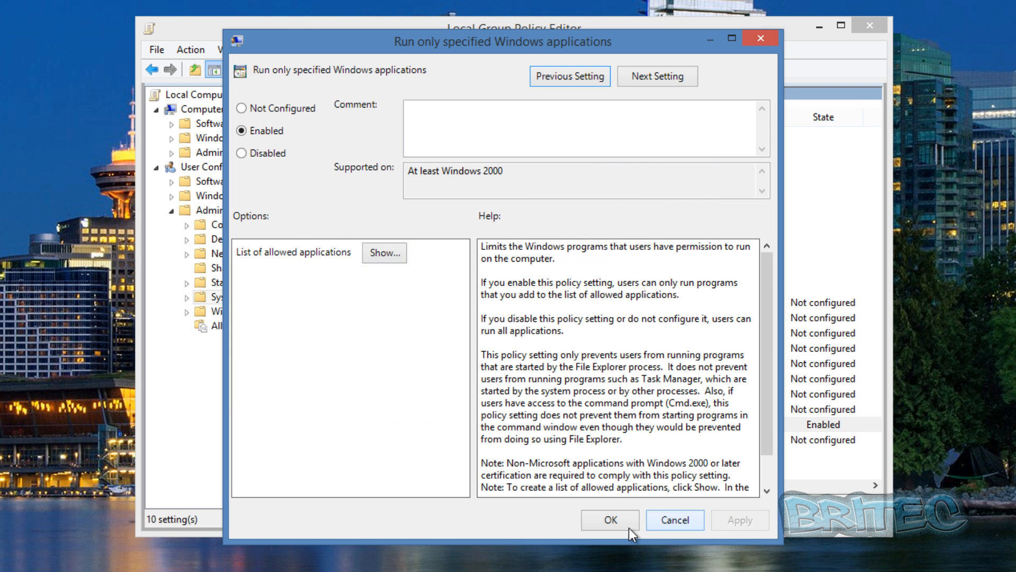
pyautogui.click(607, 520)
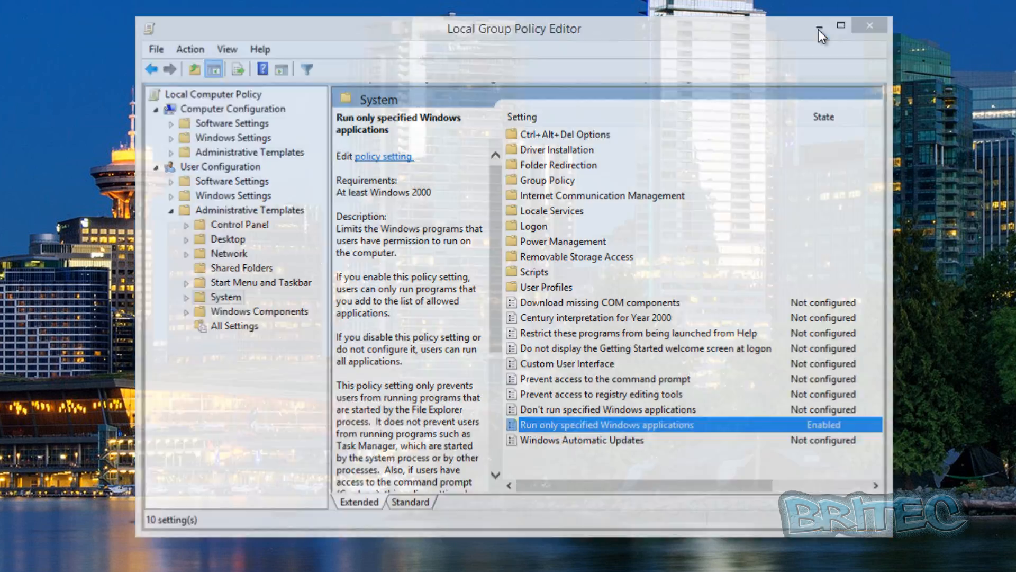
# Launch File Explorer from the Start menu to verify This PC still opens.
pyautogui.click(818, 27)
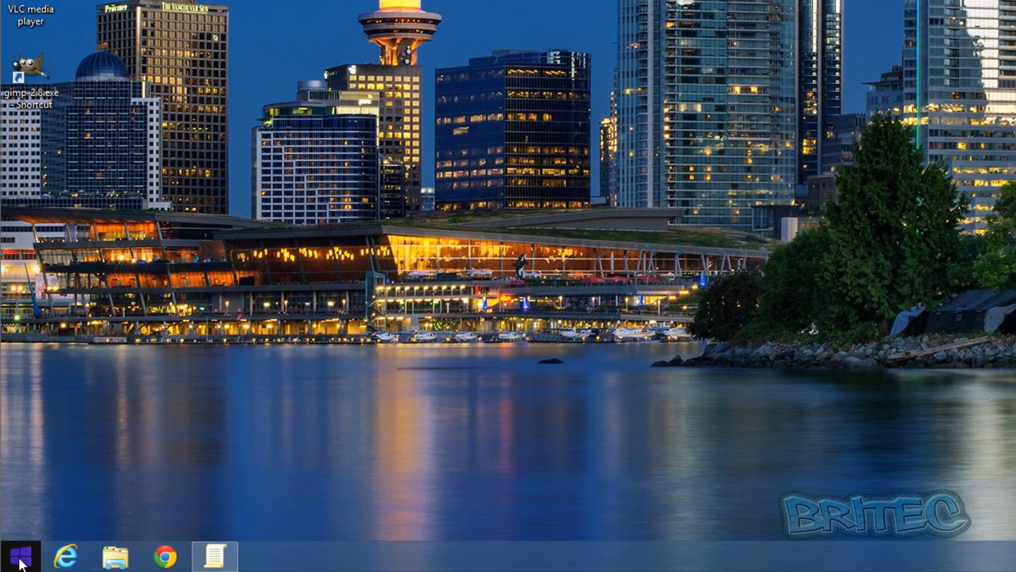
pyautogui.rightClick(18, 556)
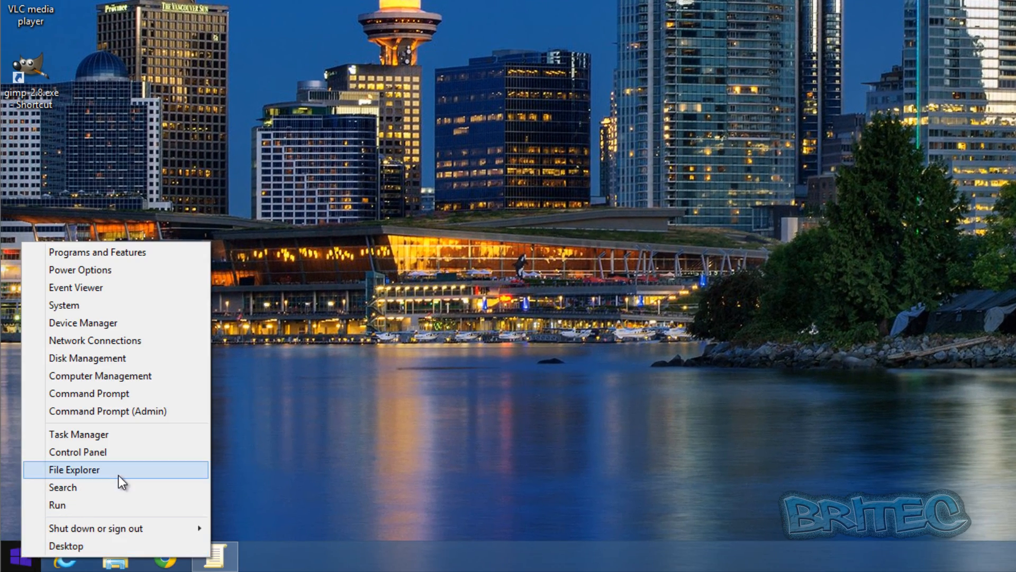
pyautogui.click(74, 469)
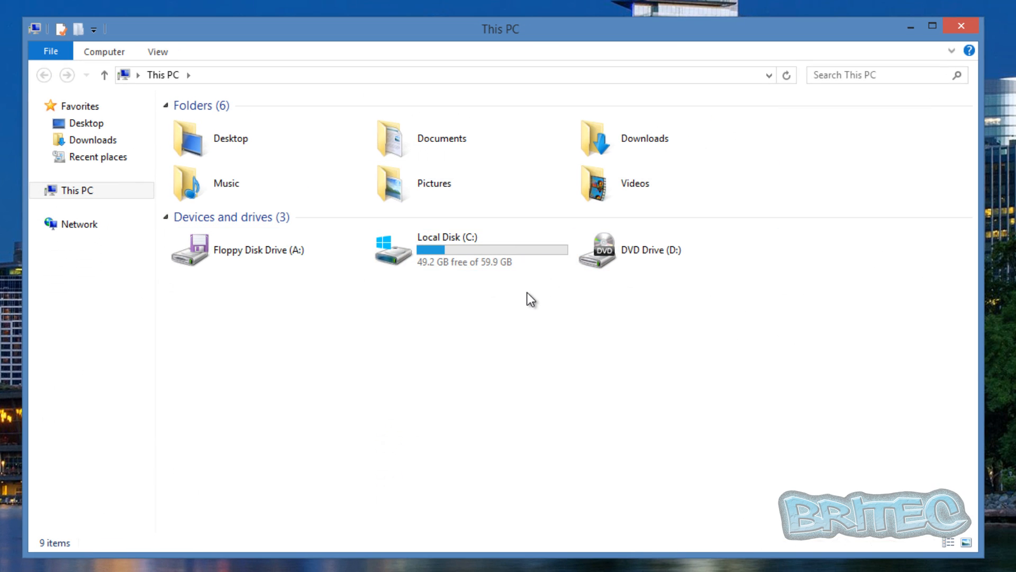
pyautogui.moveTo(712, 249)
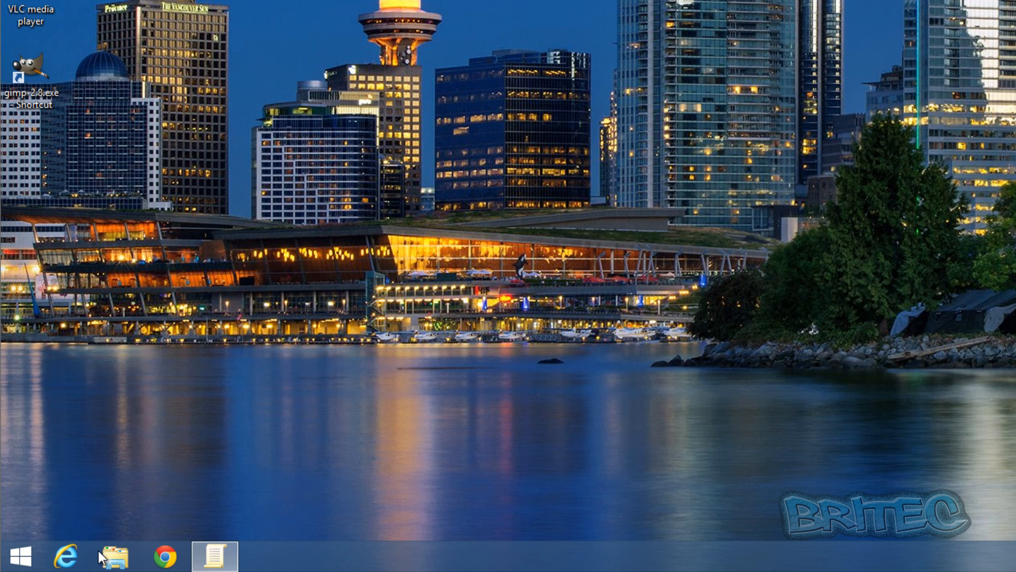
pyautogui.rightClick(13, 556)
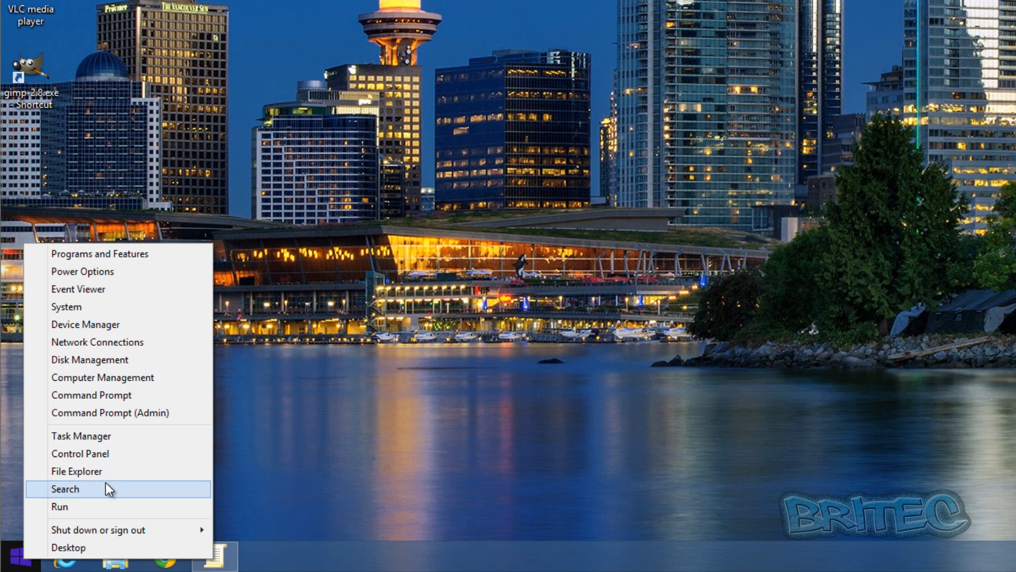
pyautogui.click(76, 470)
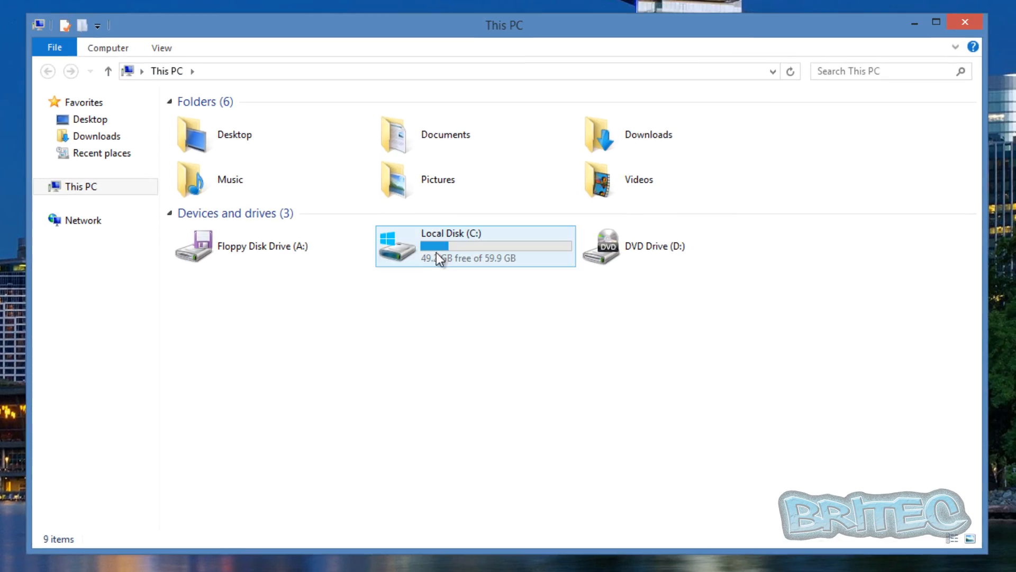
pyautogui.doubleClick(475, 246)
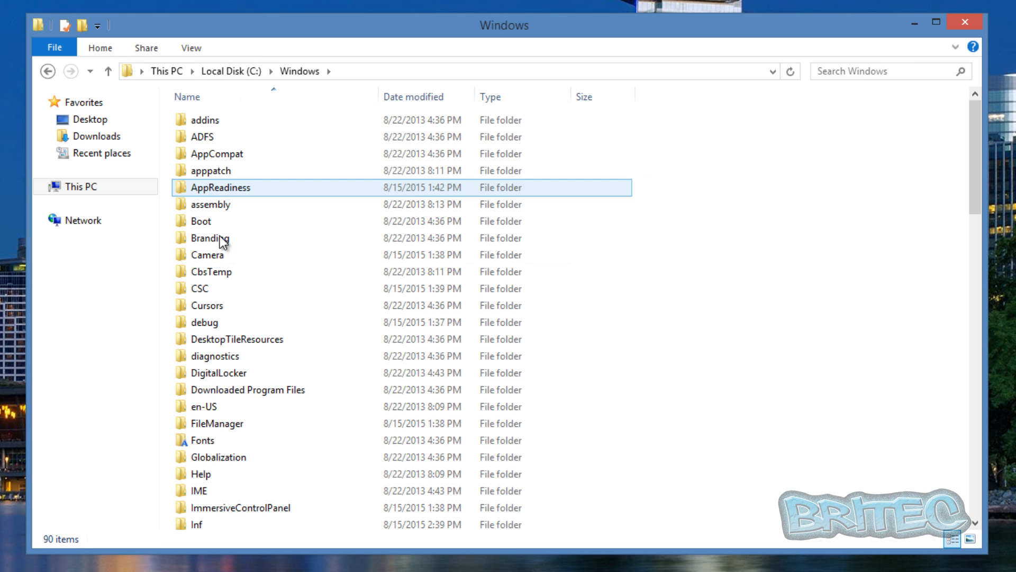
pyautogui.scroll(-3)
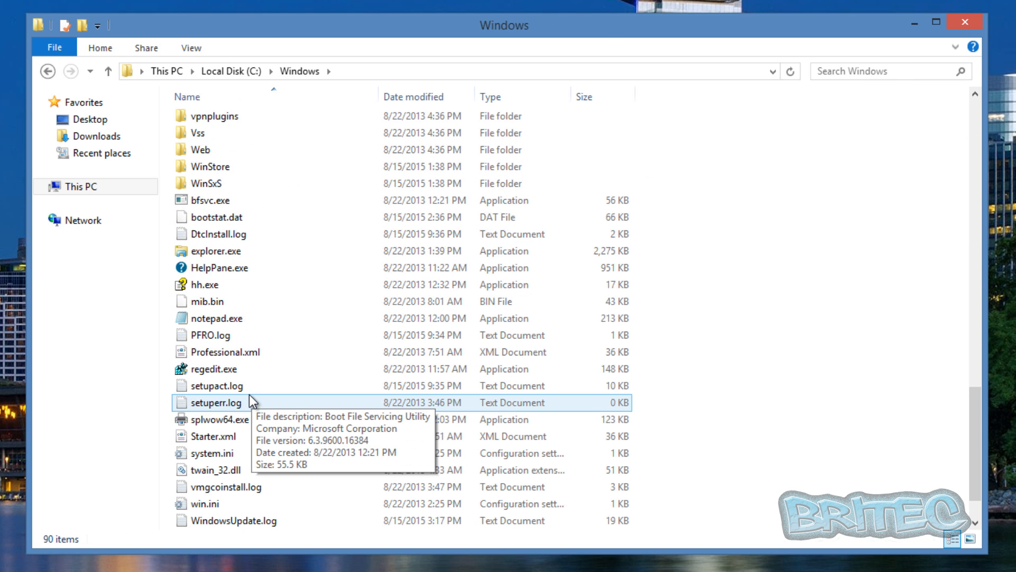
pyautogui.scroll(-3)
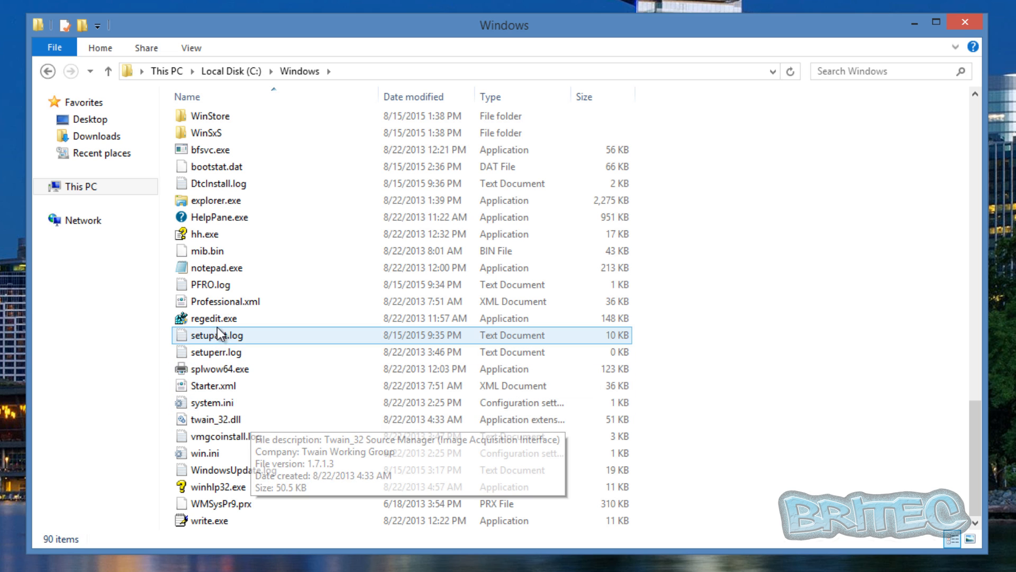
pyautogui.click(215, 318)
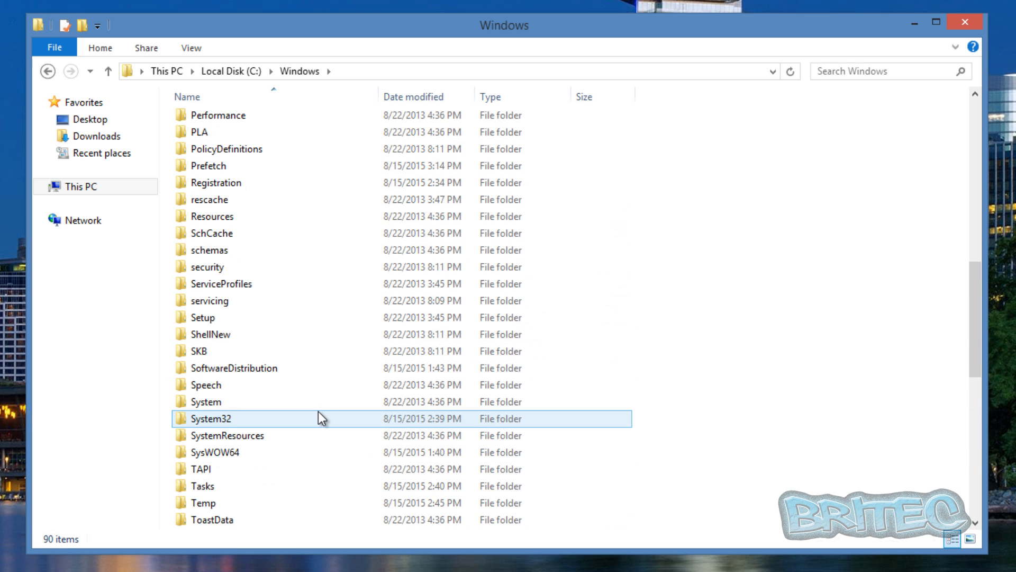
pyautogui.scroll(3)
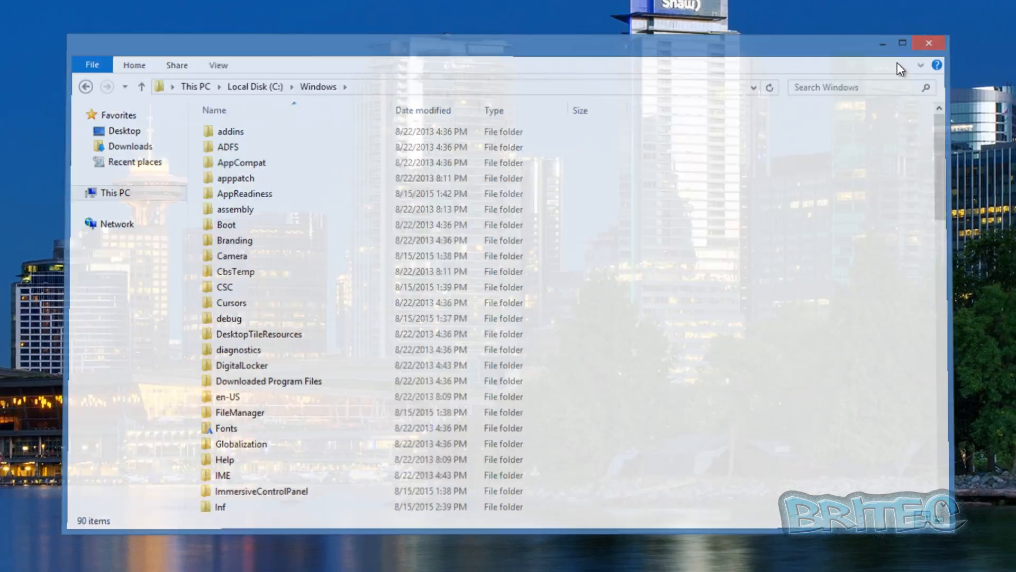
pyautogui.click(929, 42)
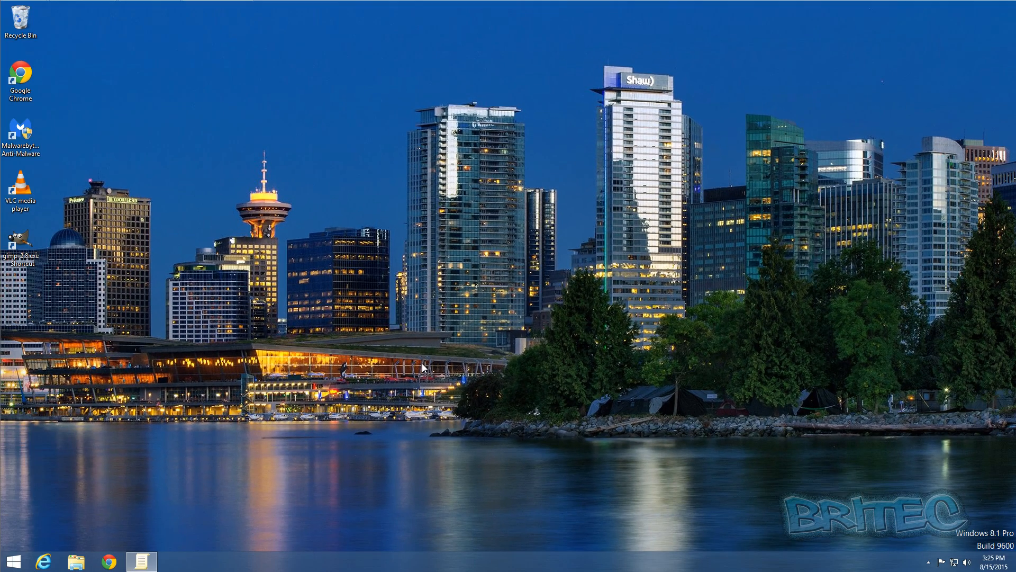